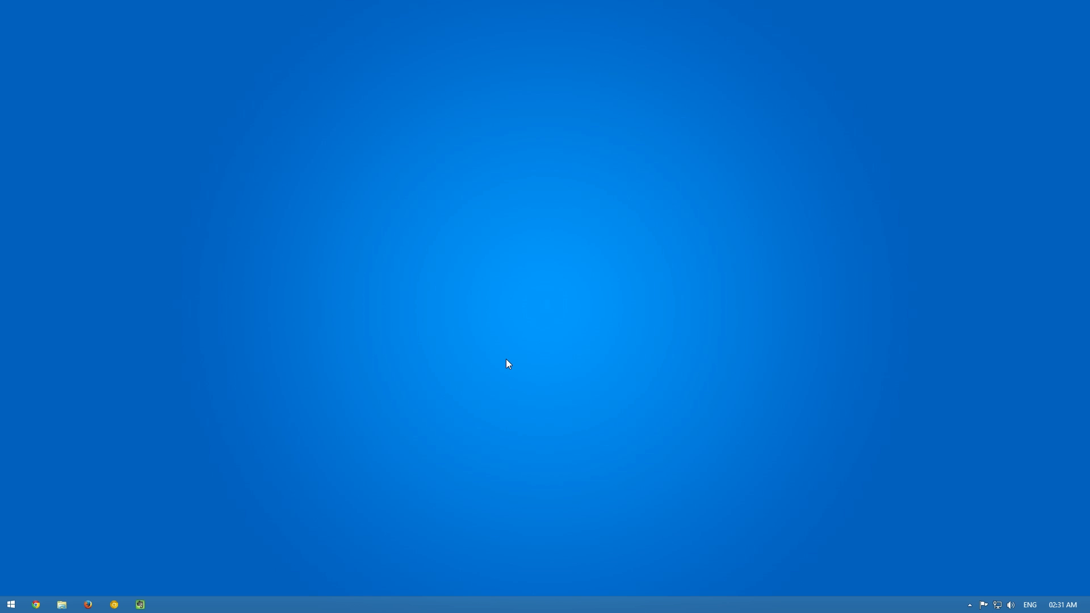
pyautogui.moveTo(460, 383)
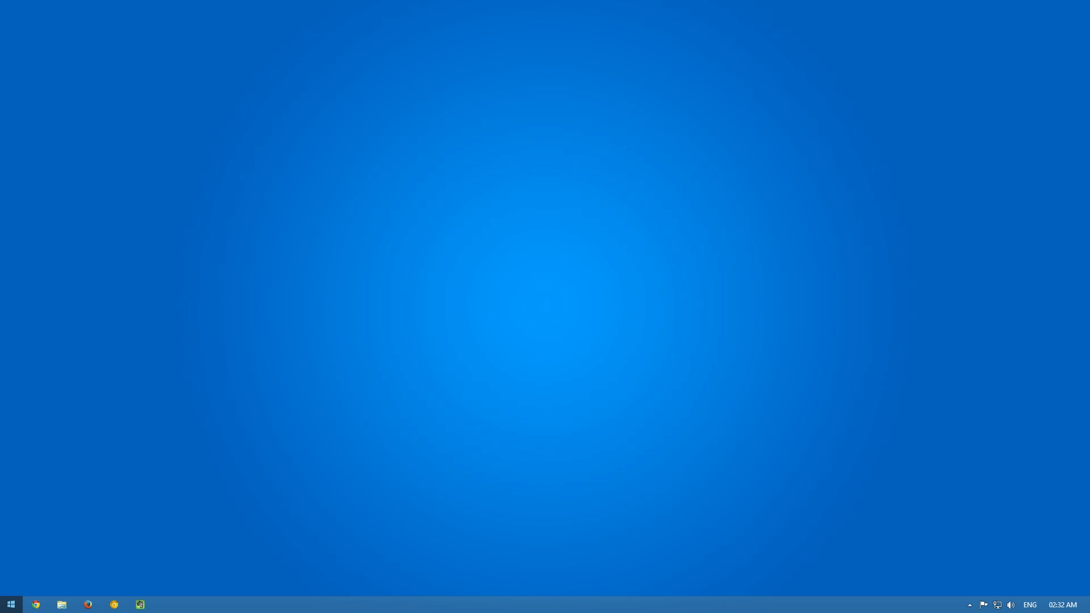
# Step: Launch Chrome, load YouTube and search for Sia videos
pyautogui.click(35, 604)
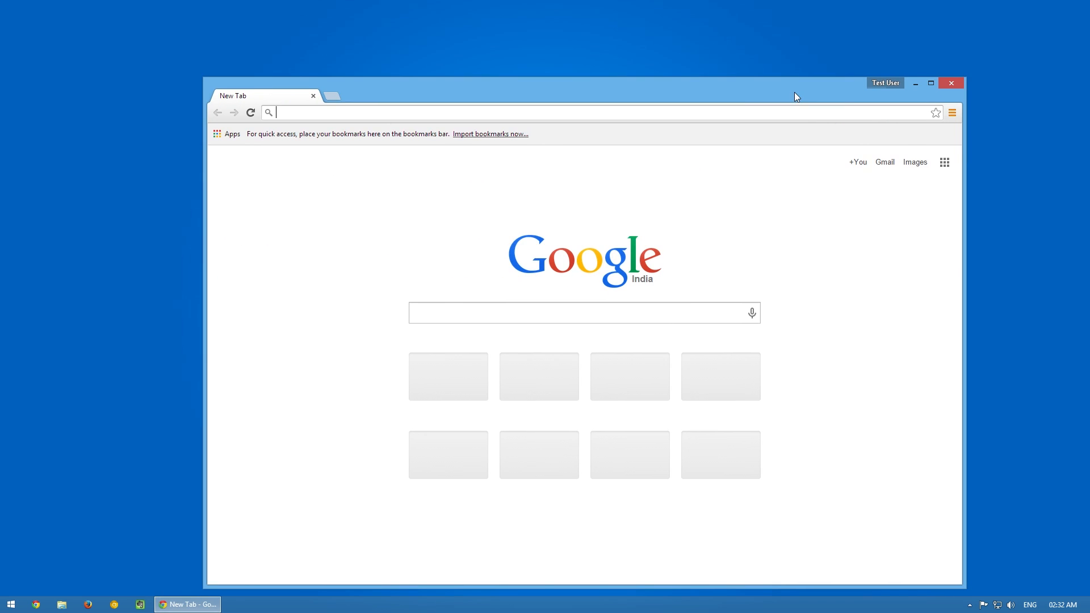
pyautogui.write('y')
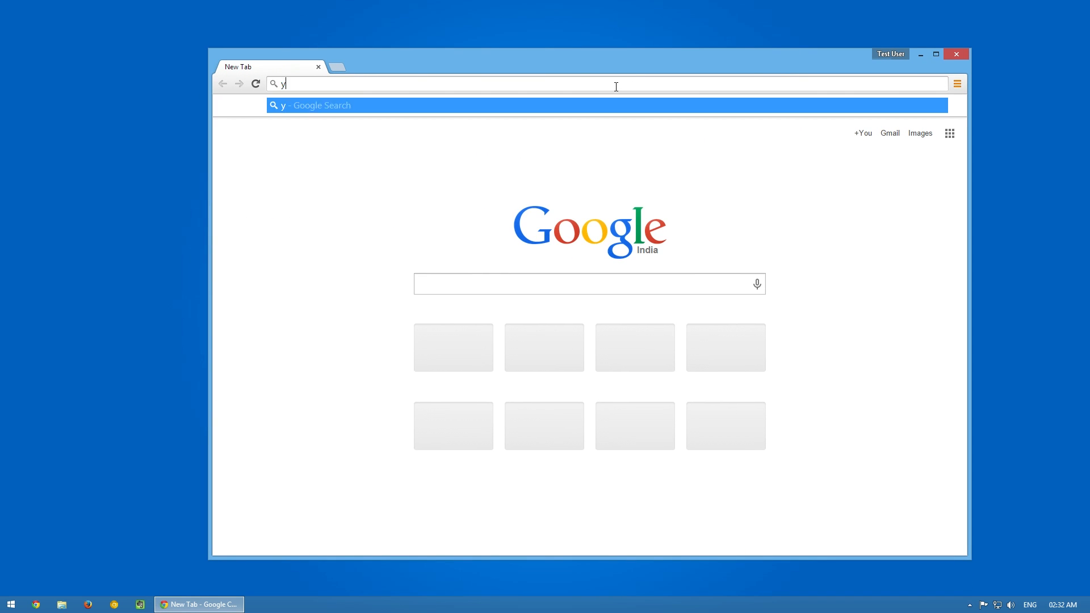
pyautogui.press('Return')
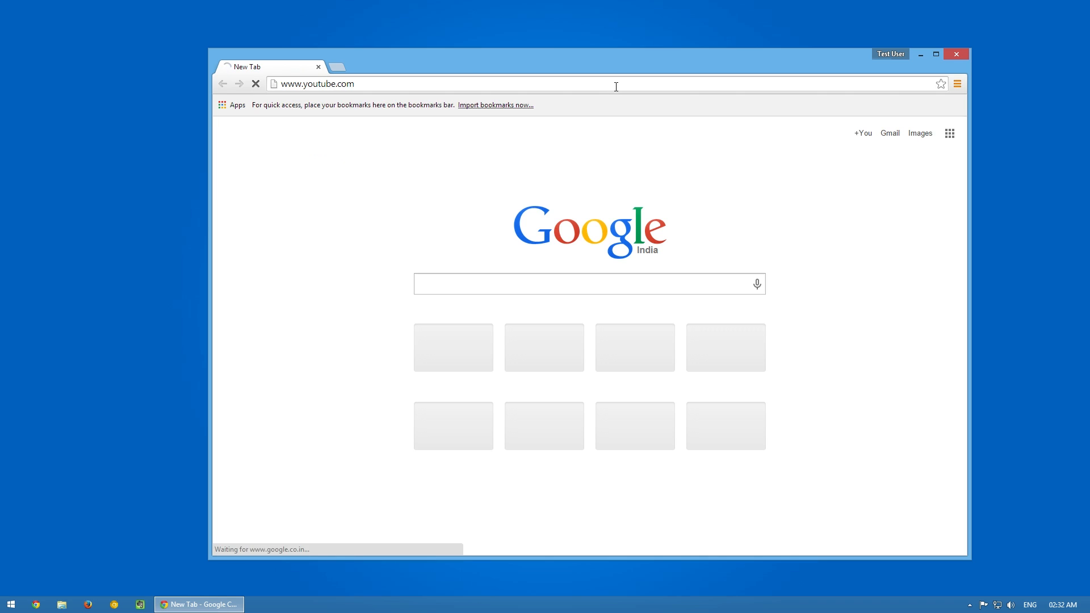
pyautogui.press('Return')
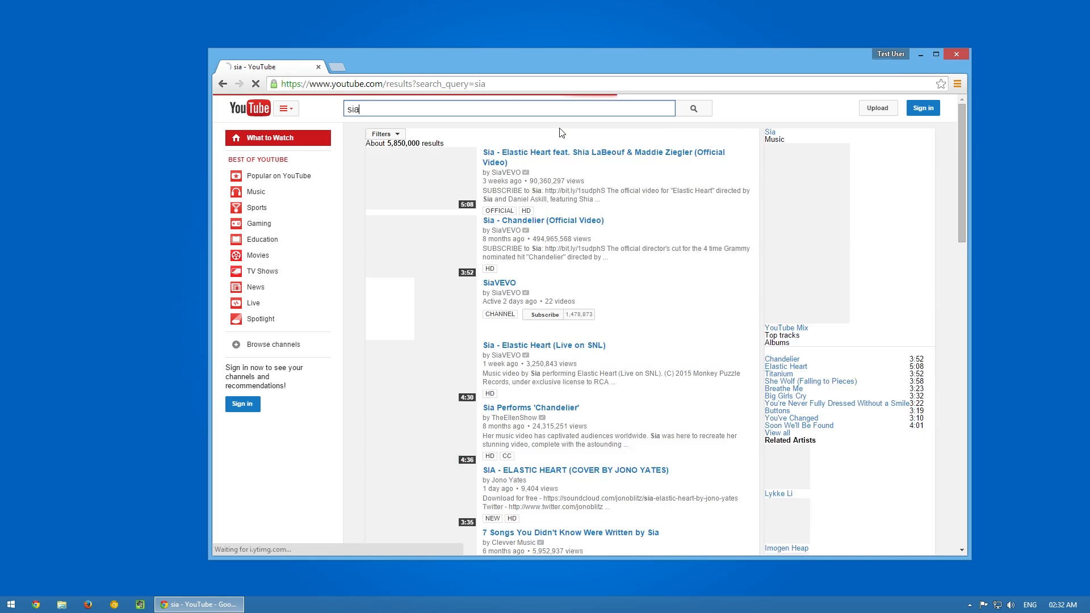
# Step: Open Sia's Elastic Heart video, note its unavailable-in-country message, and dismiss the CCleaner popup
pyautogui.click(602, 157)
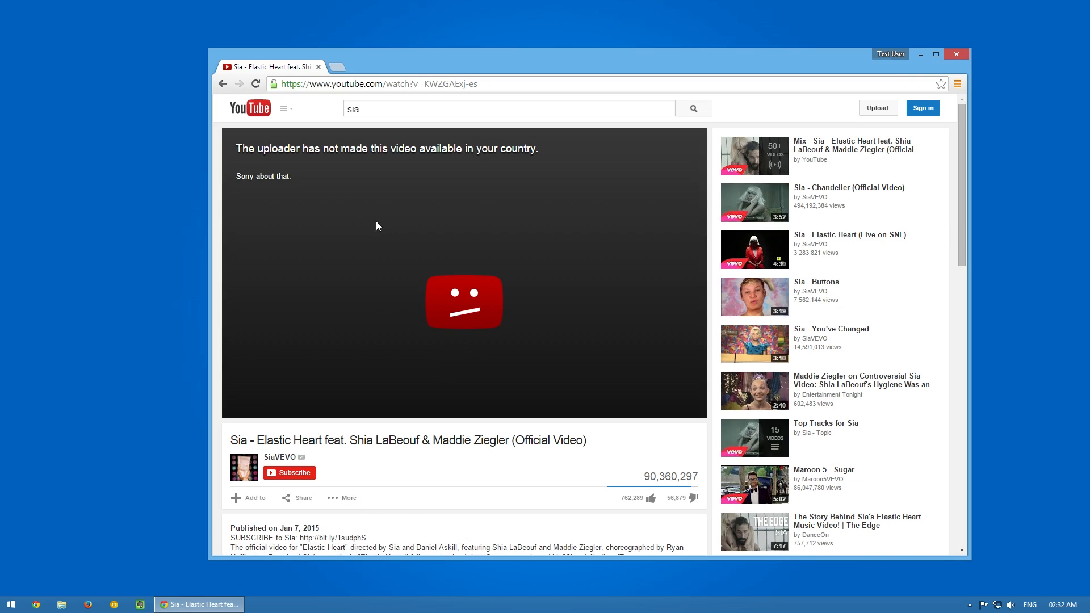
pyautogui.tripleClick(386, 148)
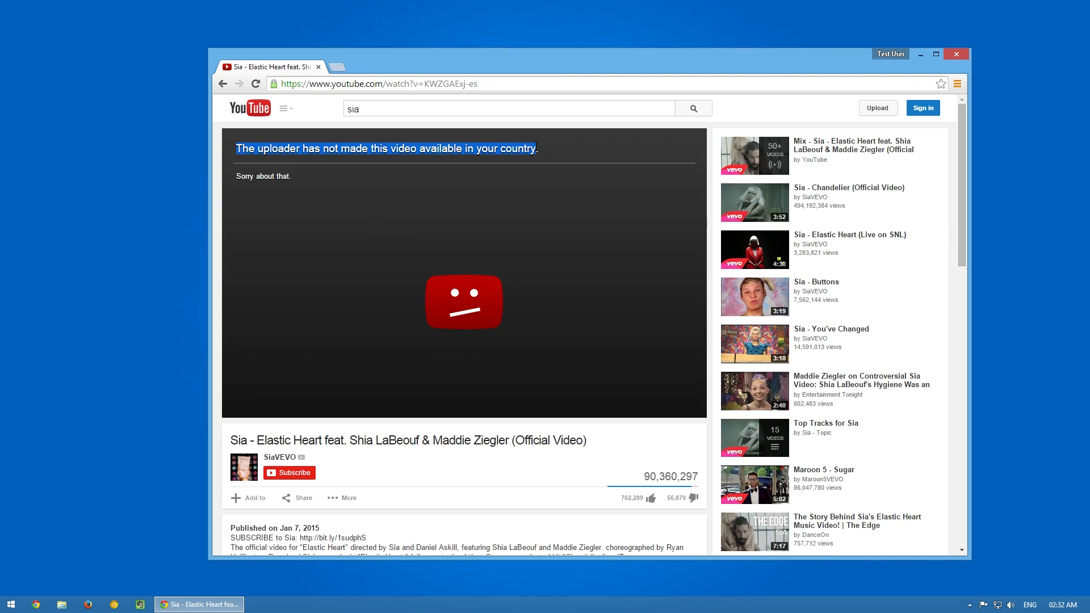
pyautogui.click(542, 149)
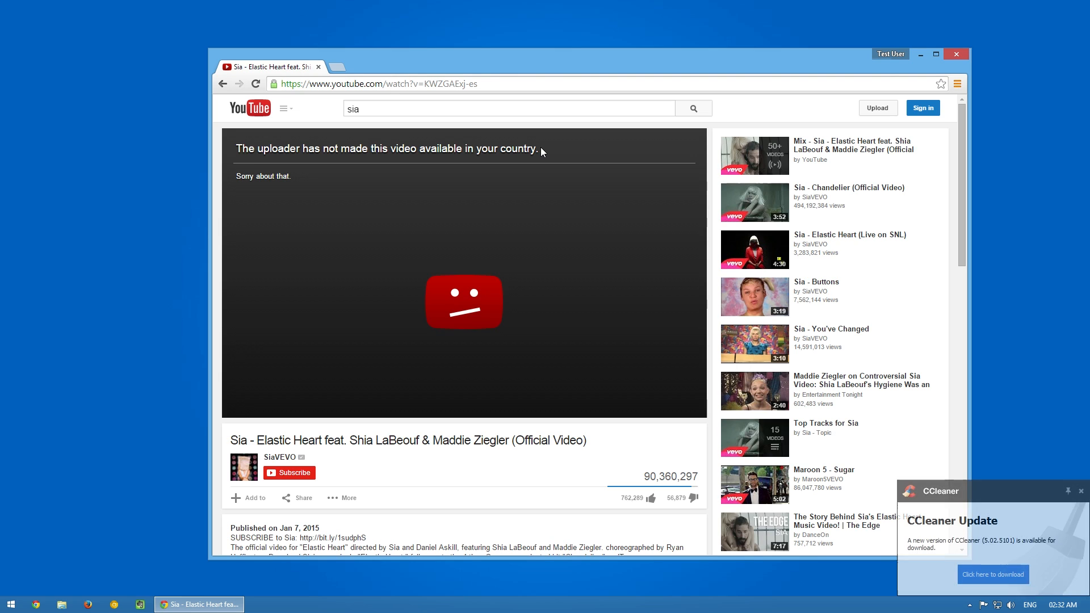
pyautogui.click(1076, 490)
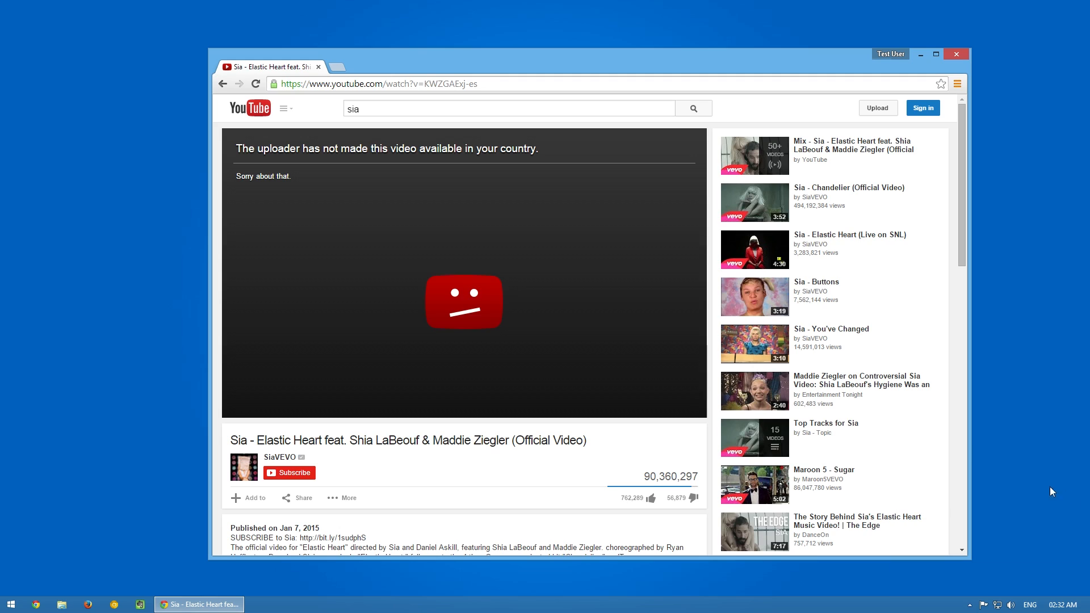
pyautogui.moveTo(611, 131)
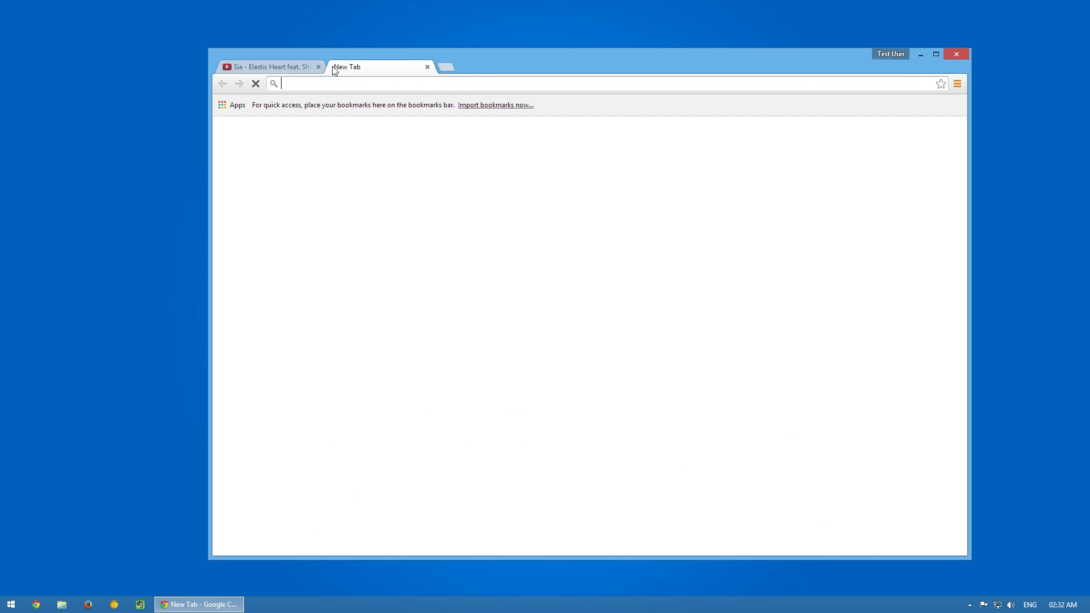
pyautogui.write('www.ipchicken.com')
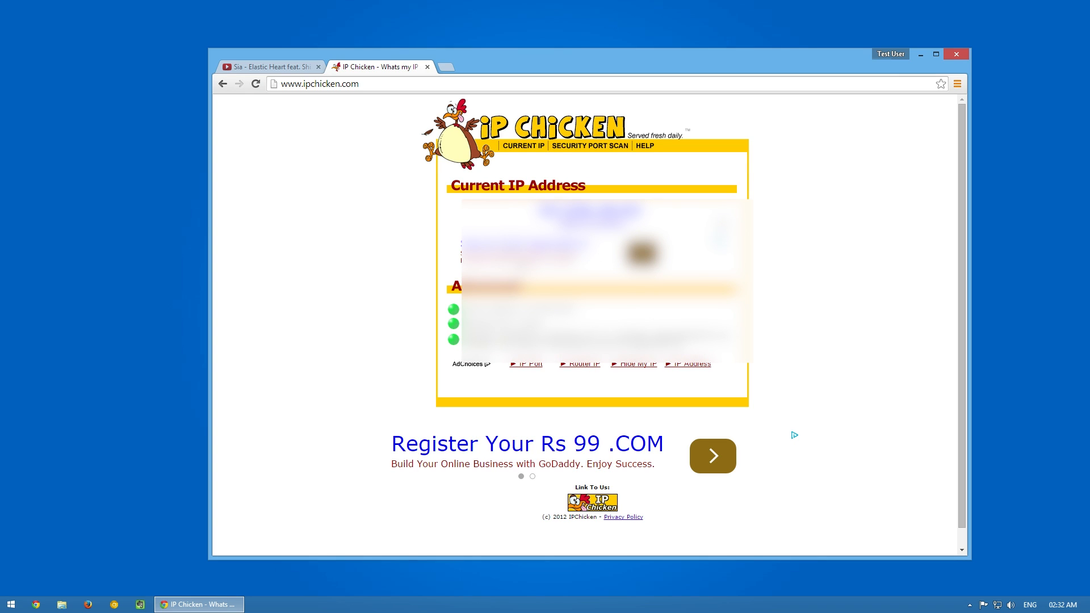
pyautogui.moveTo(444, 68)
pyautogui.write('wa')
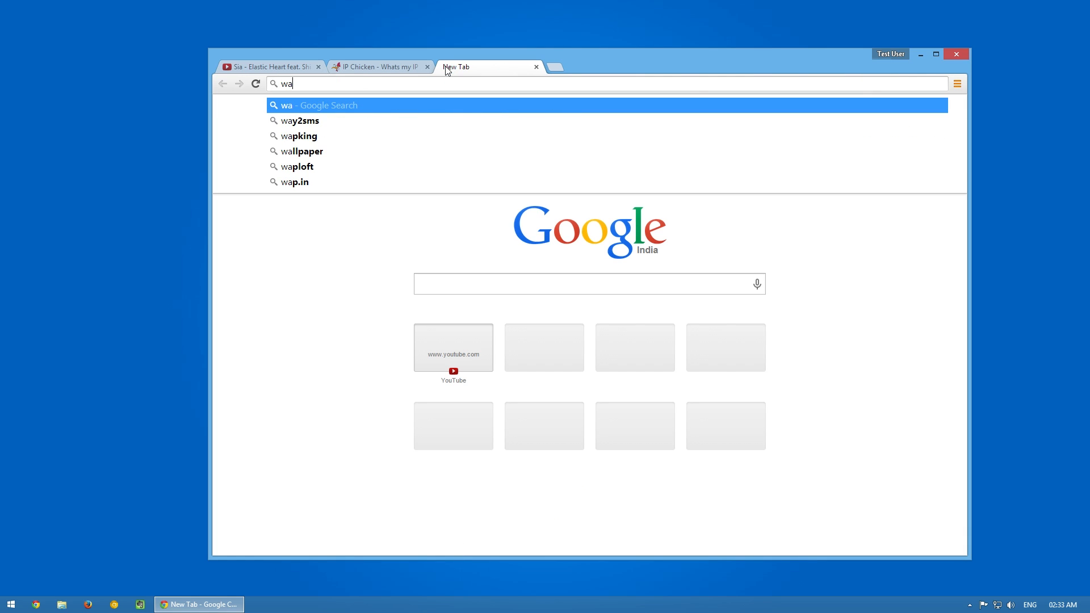
pyautogui.write("what's my")
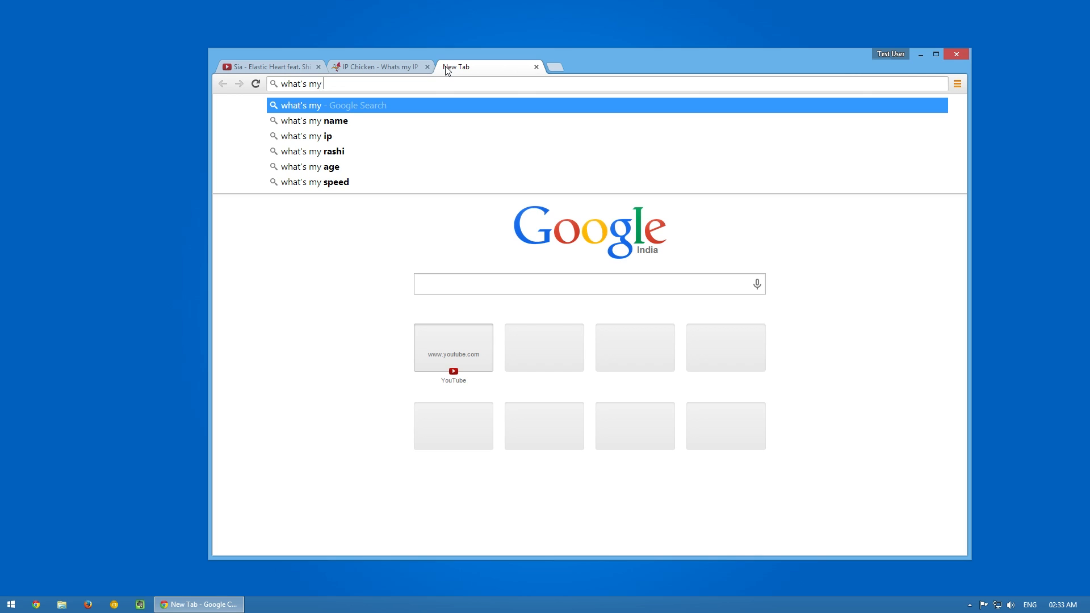
pyautogui.click(308, 136)
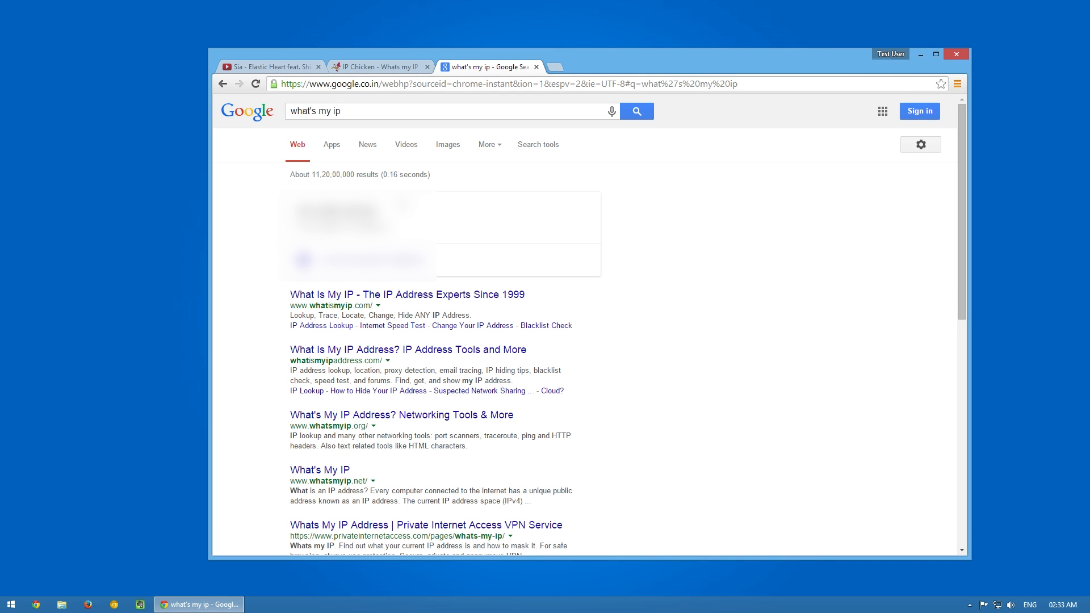
pyautogui.moveTo(501, 179)
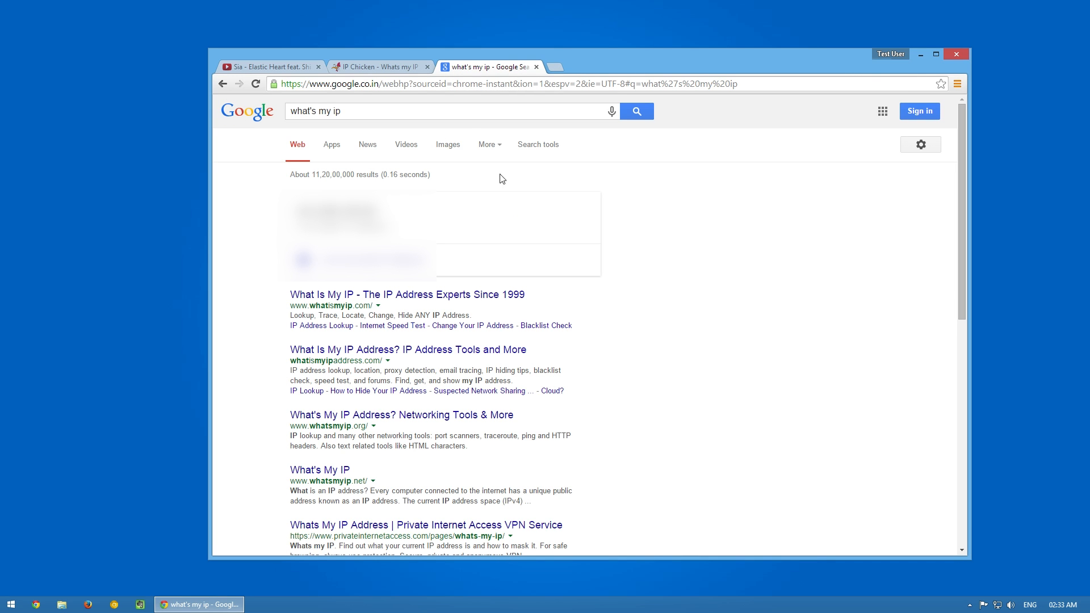
pyautogui.click(271, 66)
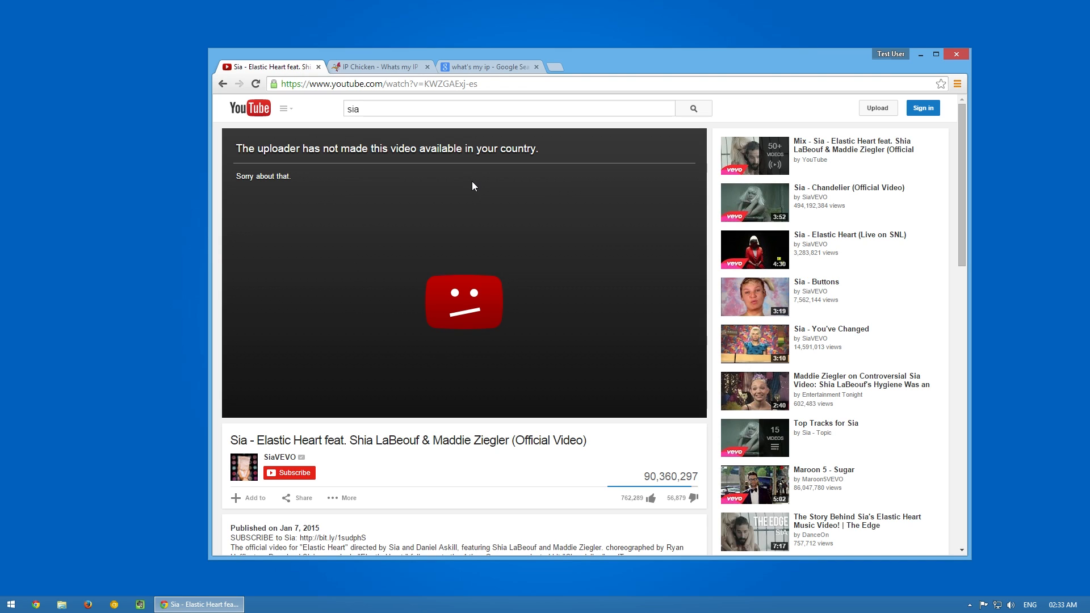
pyautogui.click(957, 84)
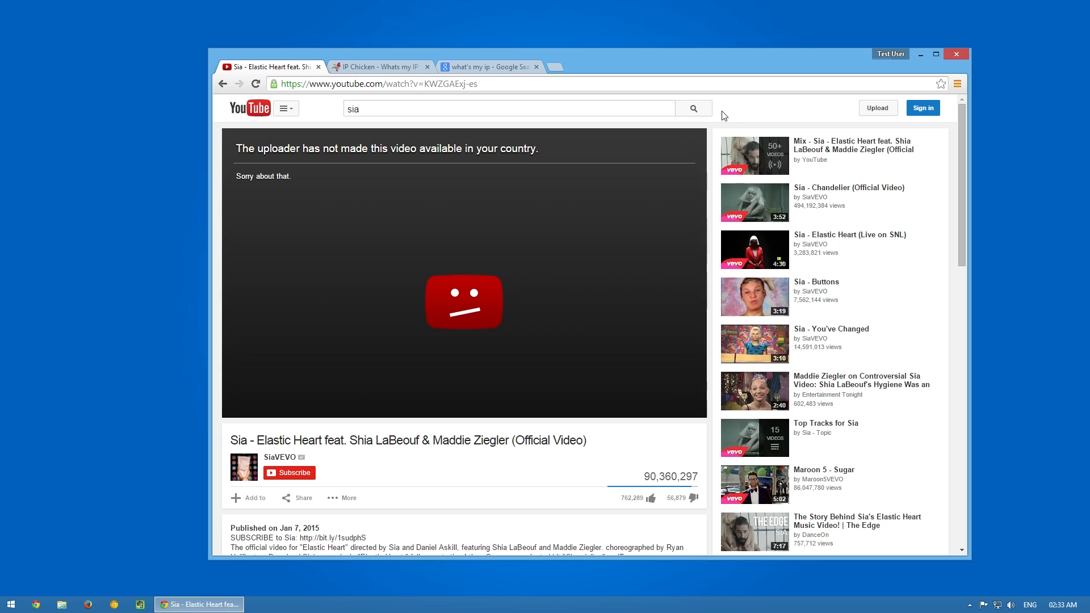
pyautogui.moveTo(920, 54)
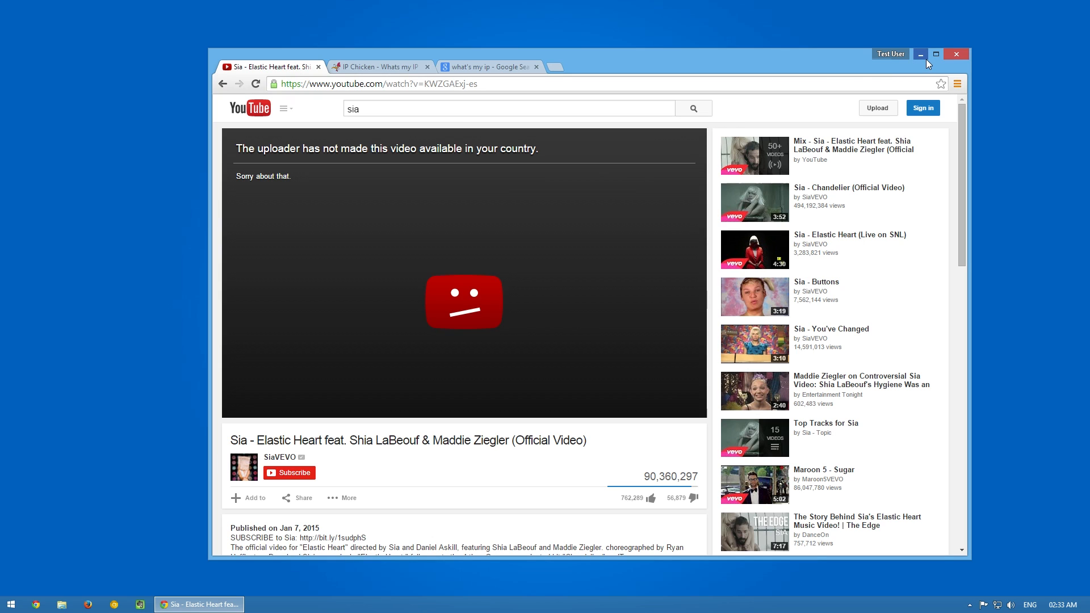
# Step: Minimize Chrome, restore it from the taskbar, then minimize it again to reveal the desktop
pyautogui.click(920, 54)
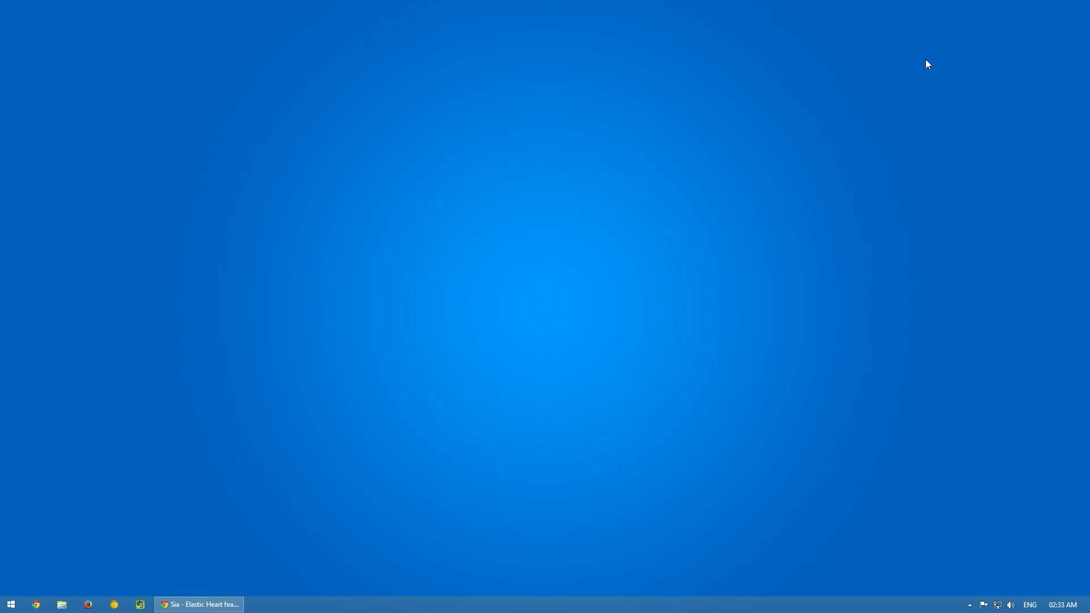
pyautogui.moveTo(731, 359)
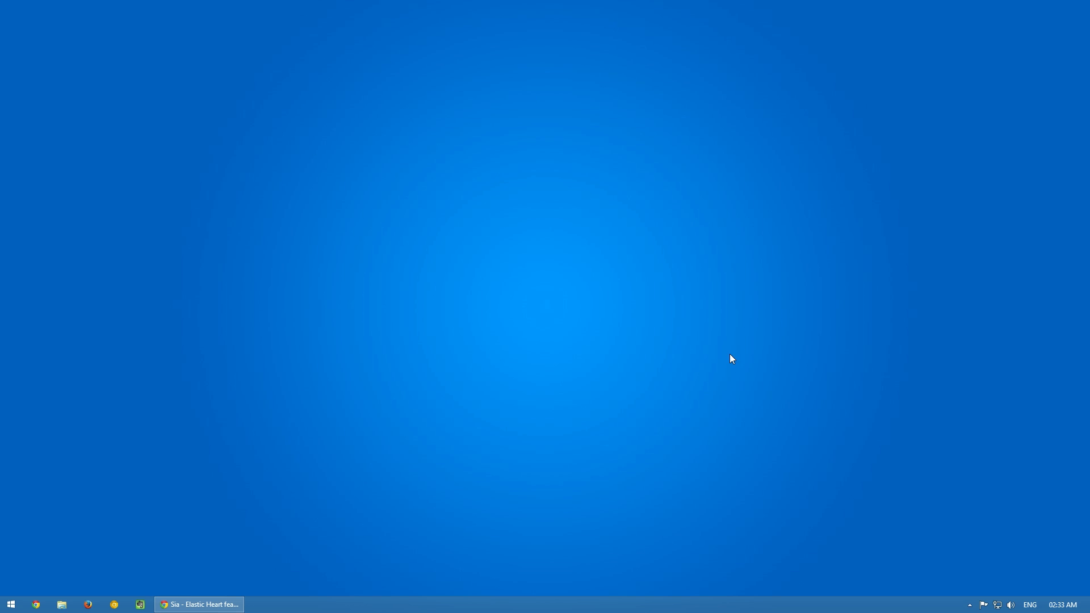
pyautogui.moveTo(542, 223)
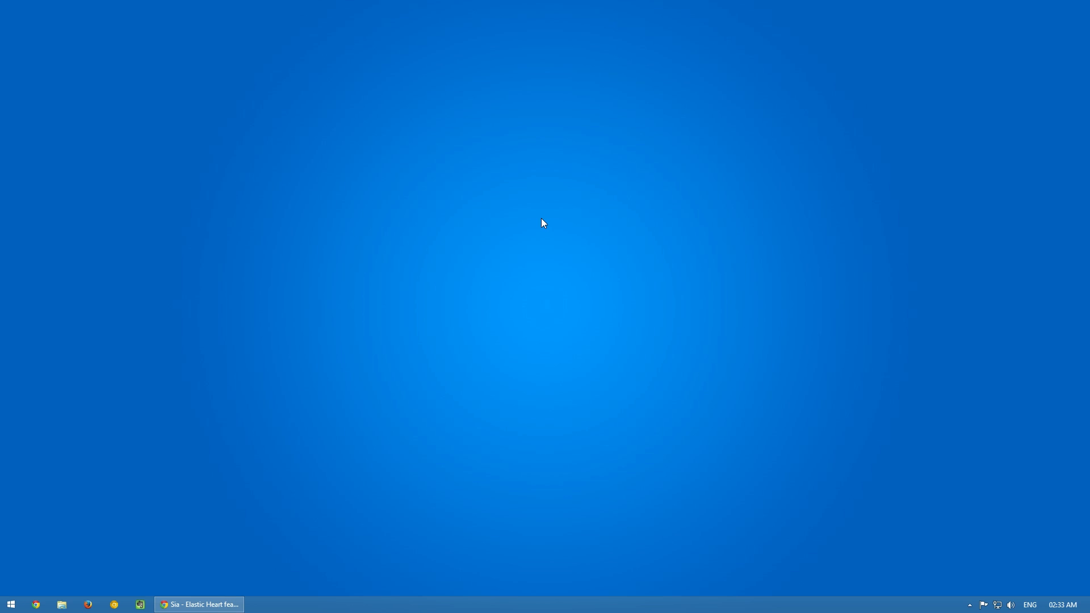
pyautogui.click(198, 604)
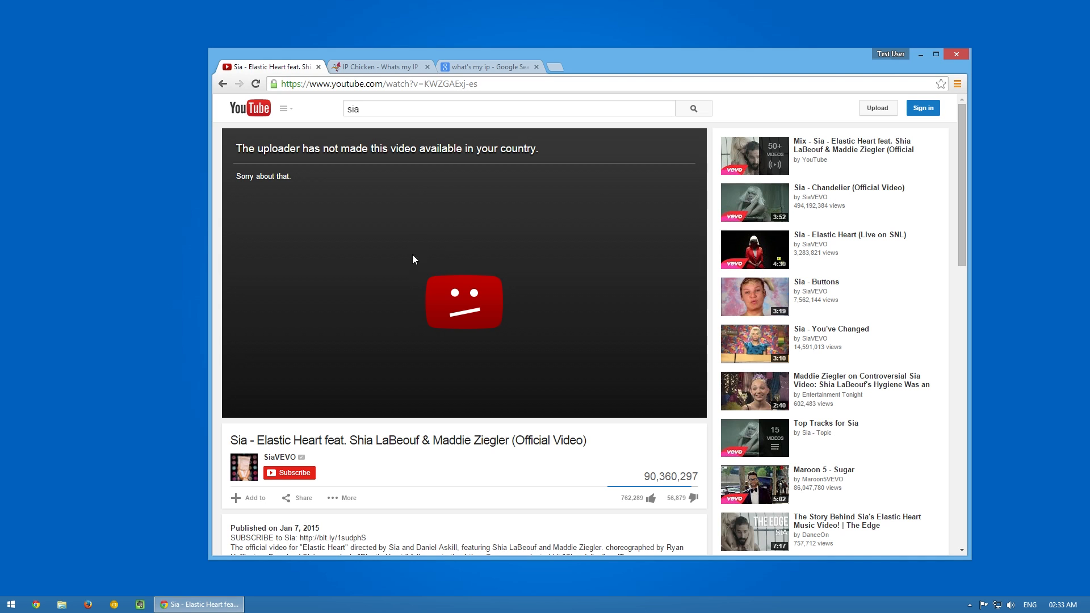
pyautogui.moveTo(920, 55)
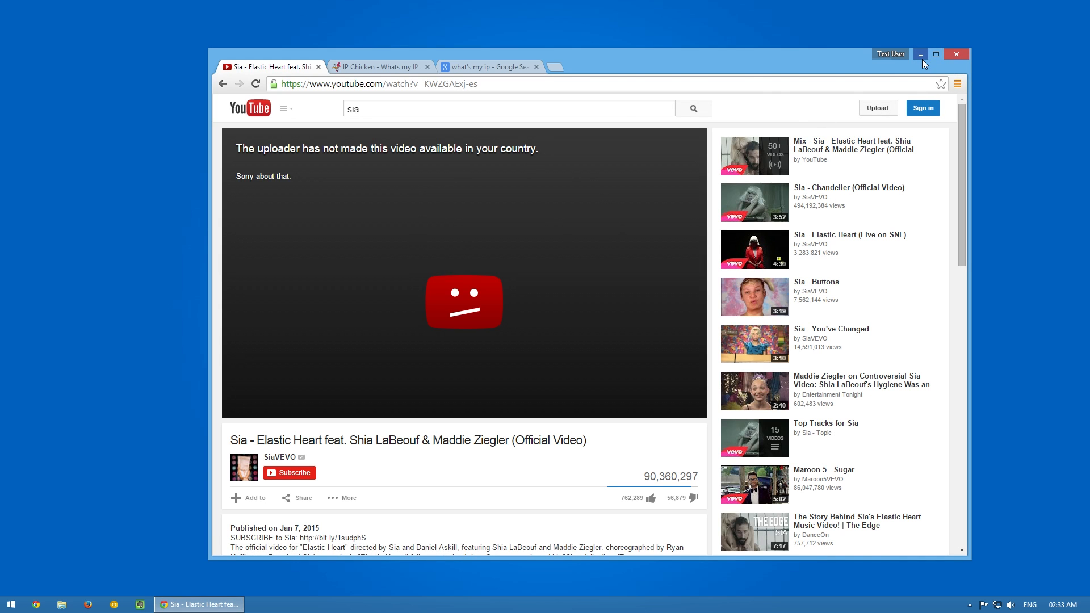
pyautogui.click(918, 54)
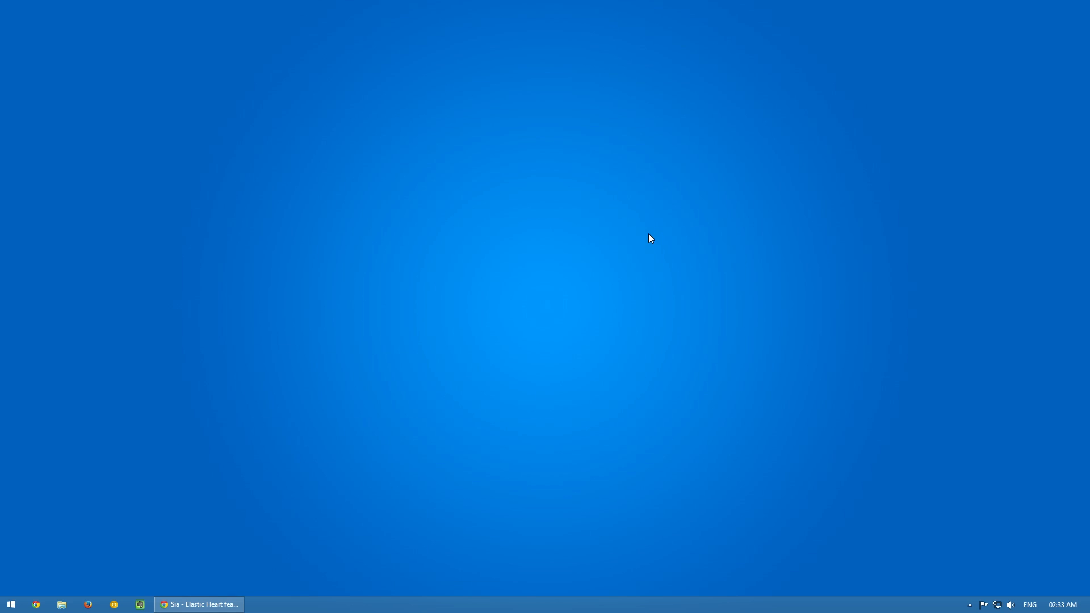
pyautogui.moveTo(603, 312)
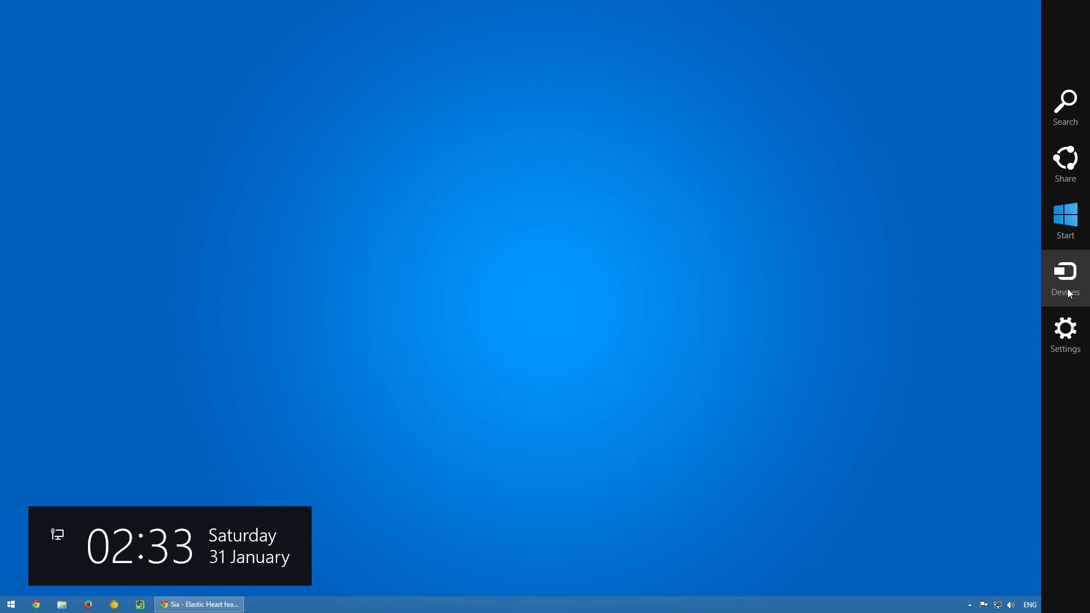
# Step: Search Windows for 'Network proxy settings' and open the Network Proxy page
pyautogui.click(1064, 104)
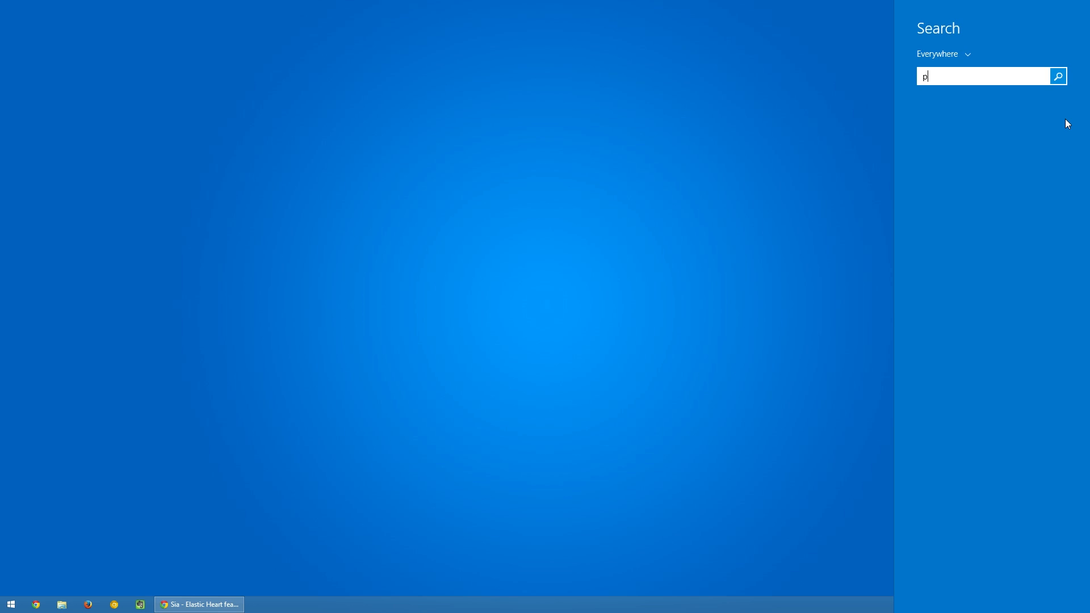
pyautogui.write('Network proxy settings')
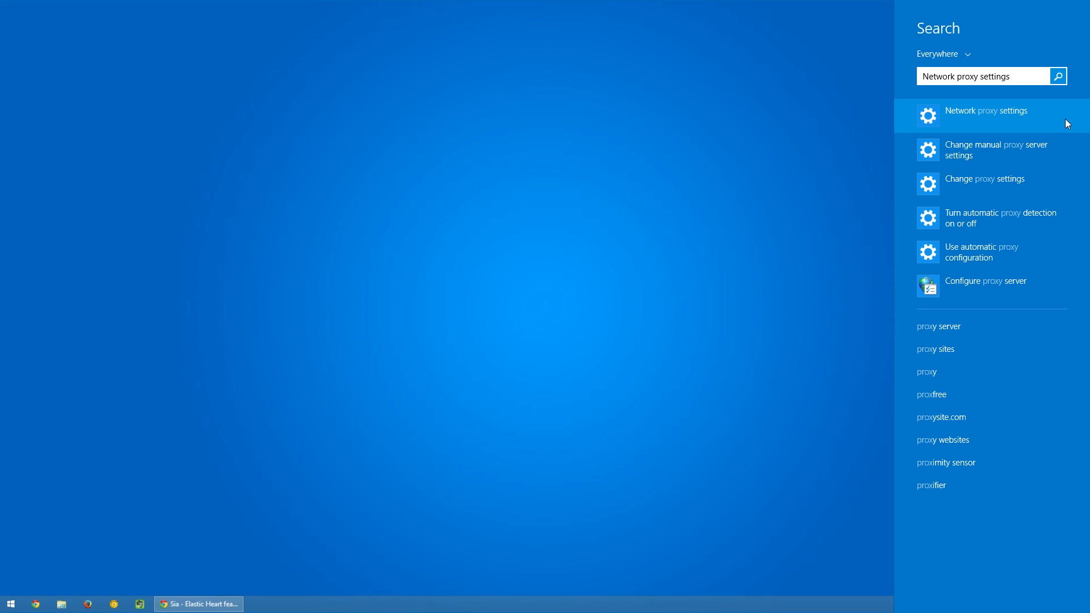
pyautogui.click(985, 114)
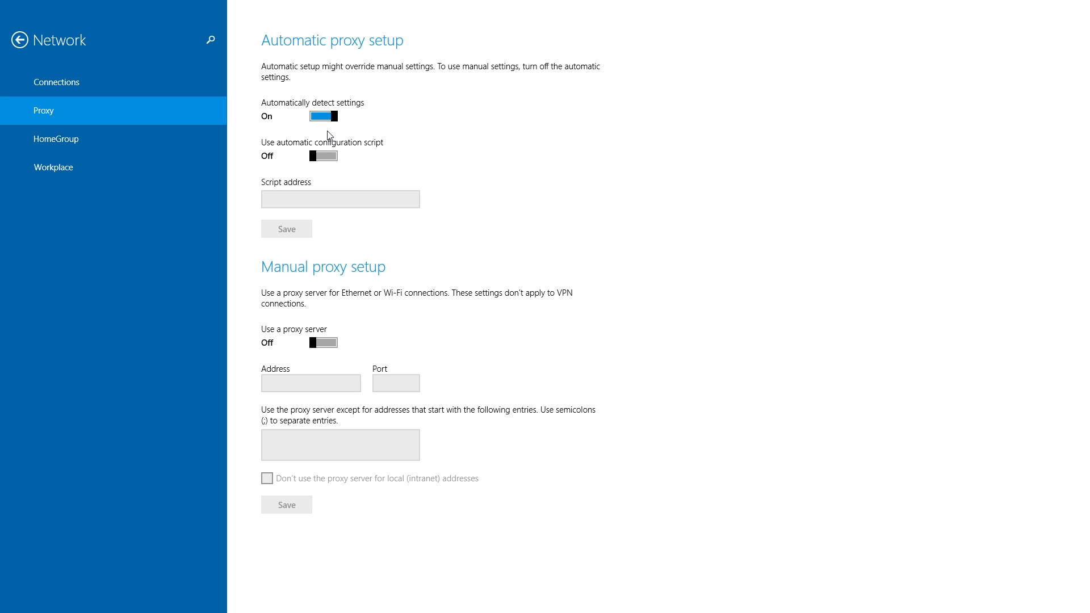
# Step: Turn off automatic detection, turn on the manual proxy, and enter address 103.11.116.46
pyautogui.click(321, 116)
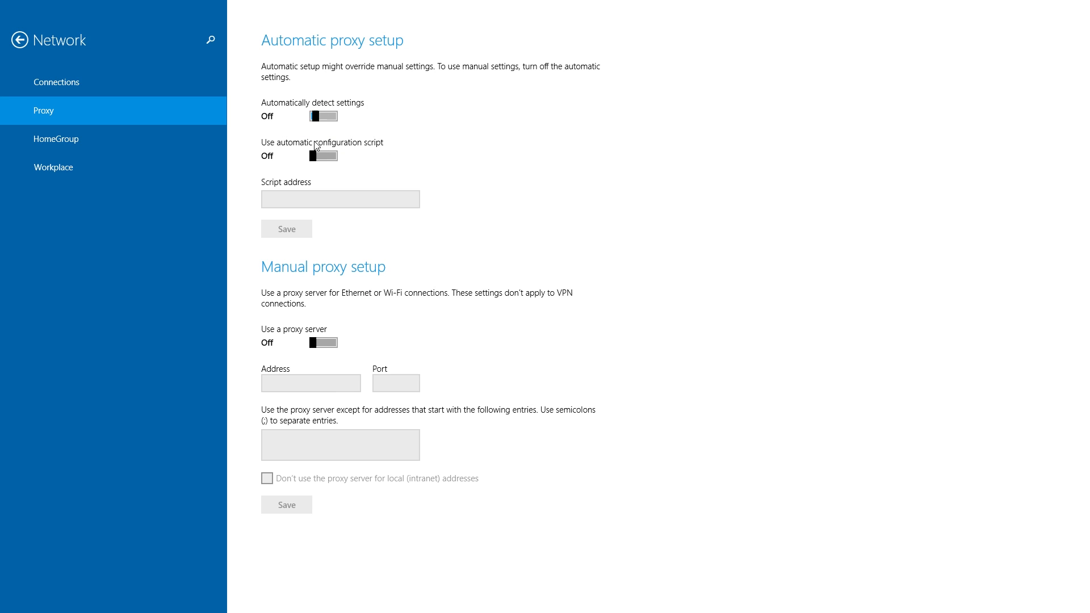
pyautogui.click(322, 342)
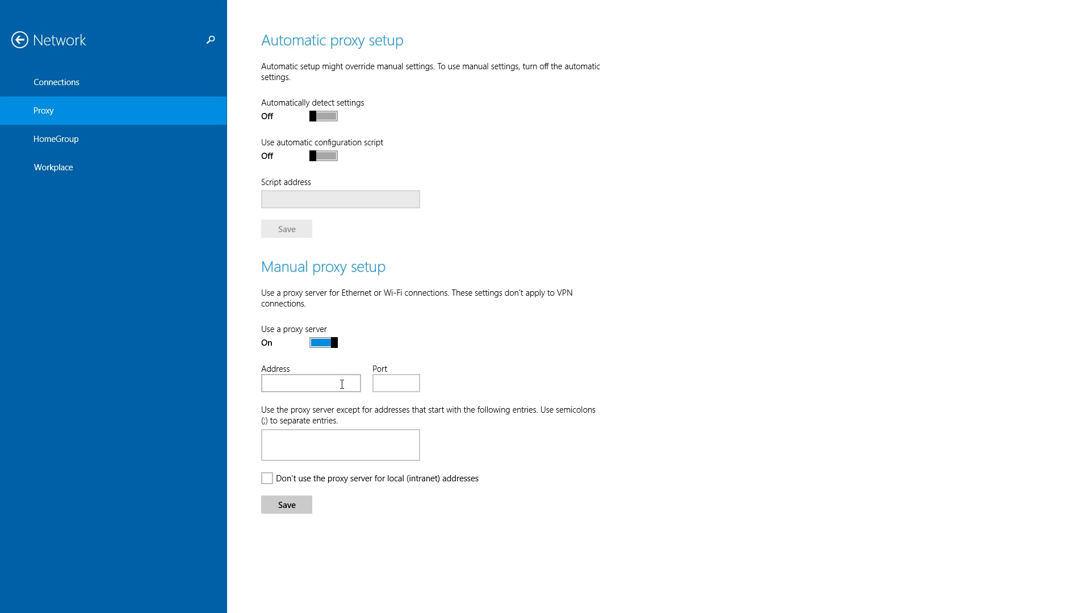
pyautogui.click(309, 383)
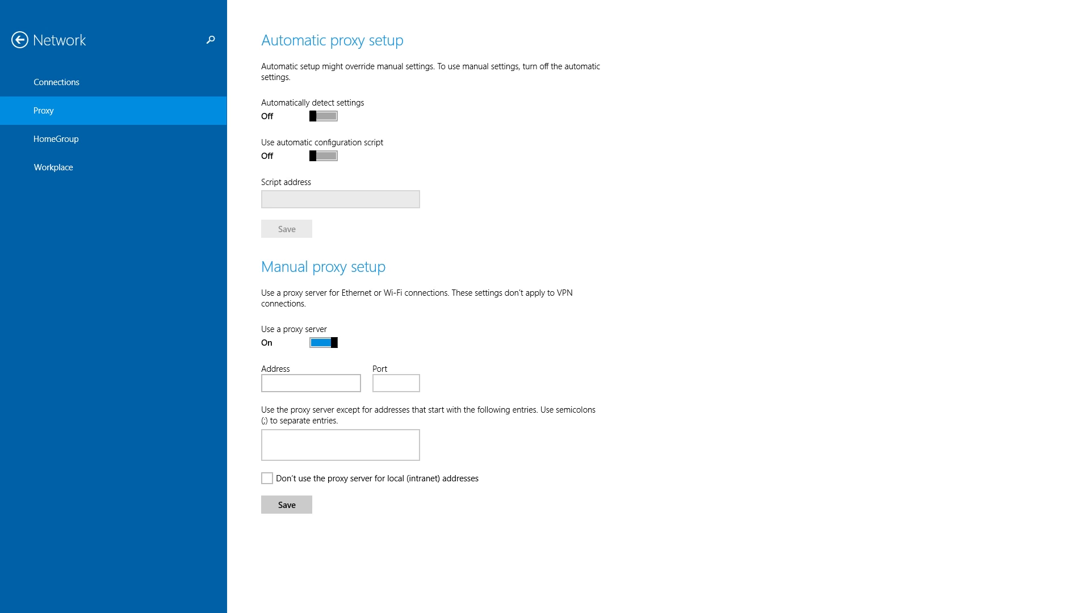
pyautogui.write('103.11.116.46')
pyautogui.write('80')
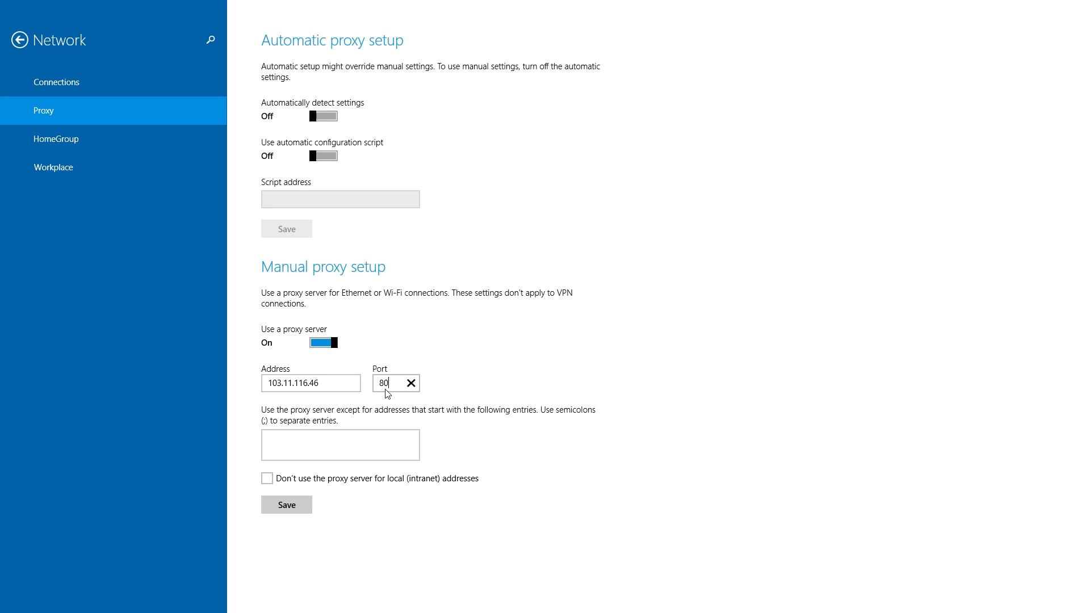
pyautogui.moveTo(310, 300)
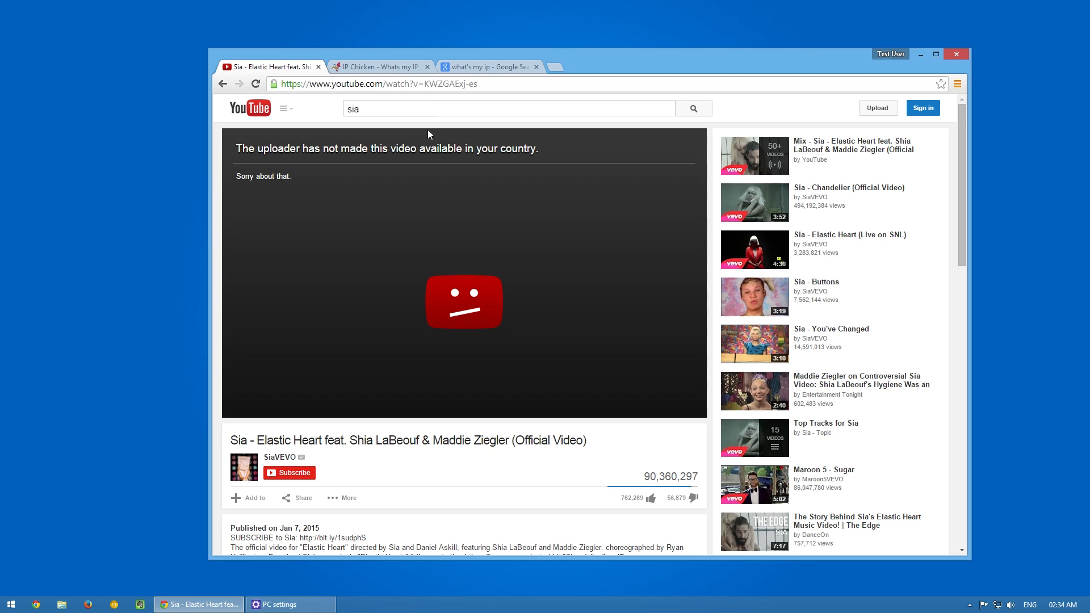
# Step: Reload the Elastic Heart page so the video plays through the proxy, then view IP Chicken
pyautogui.click(254, 84)
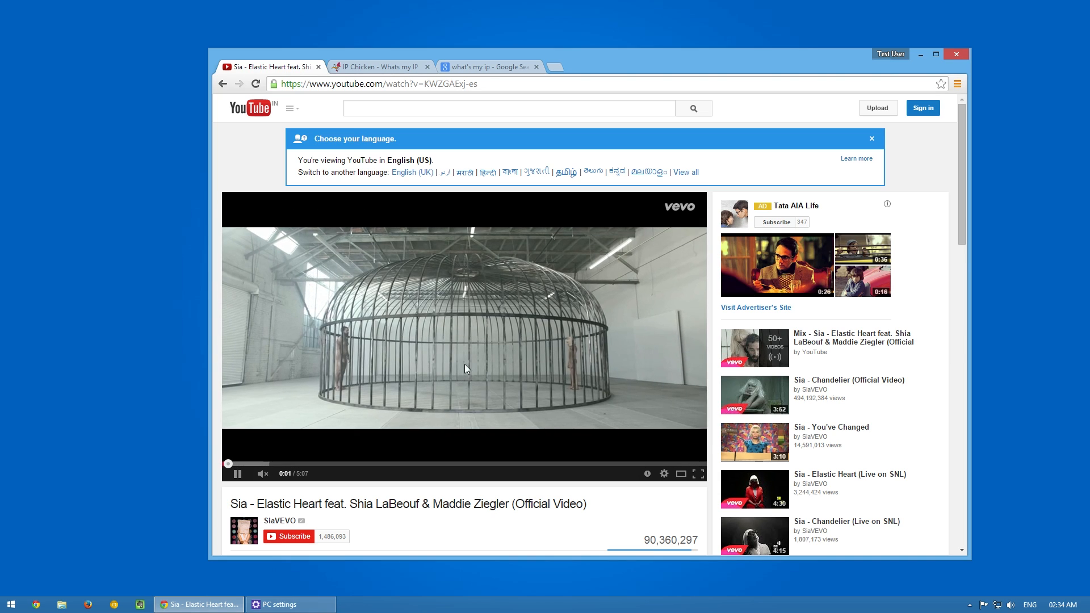
pyautogui.click(663, 473)
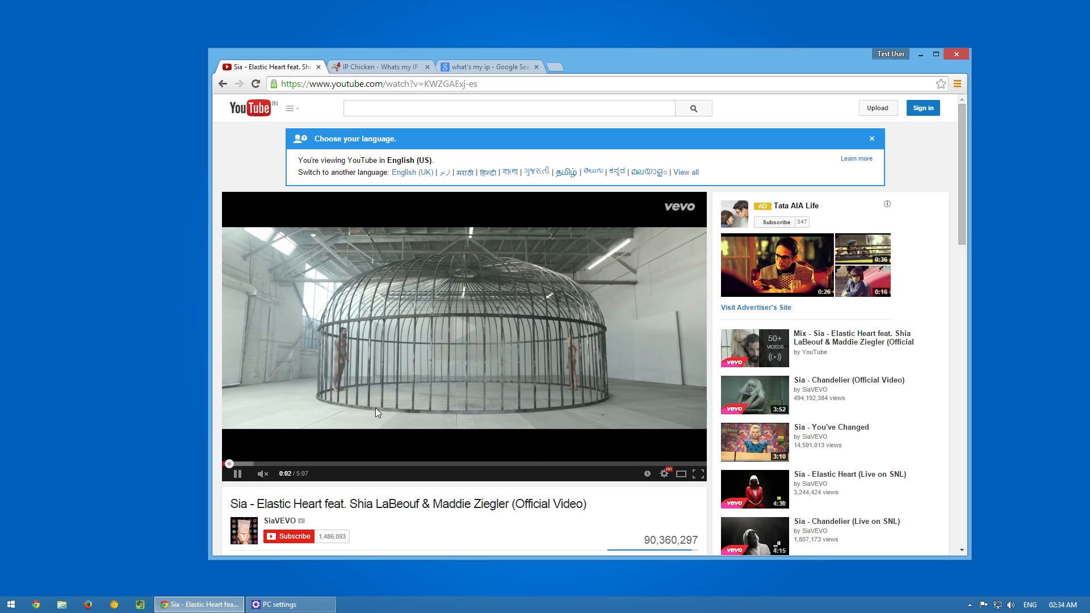
pyautogui.click(379, 65)
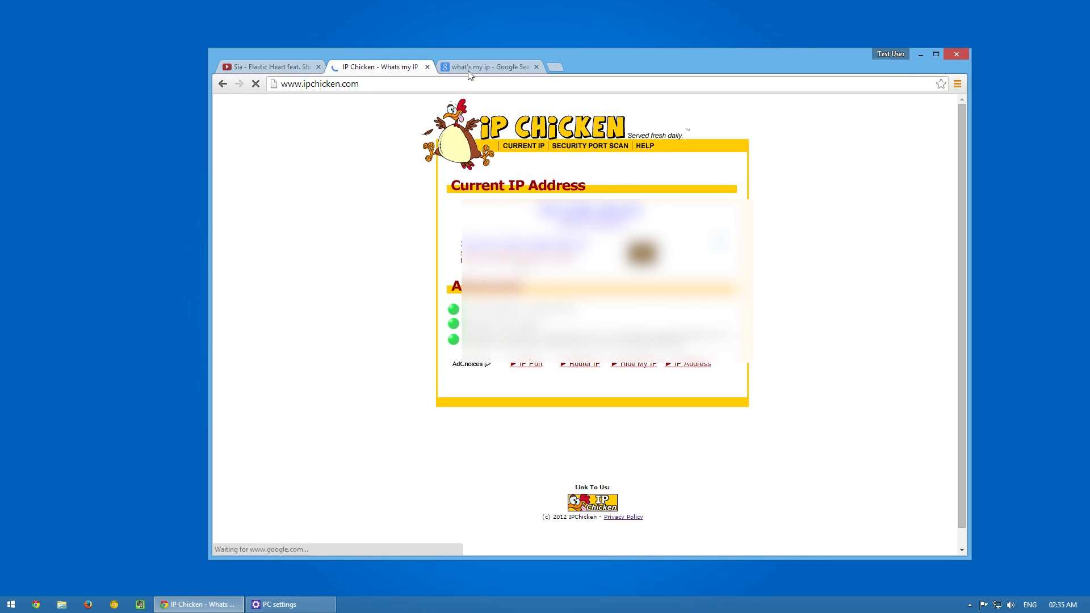
# Step: Reload the Google "what's my ip" results tab to see the current proxied IP
pyautogui.click(486, 67)
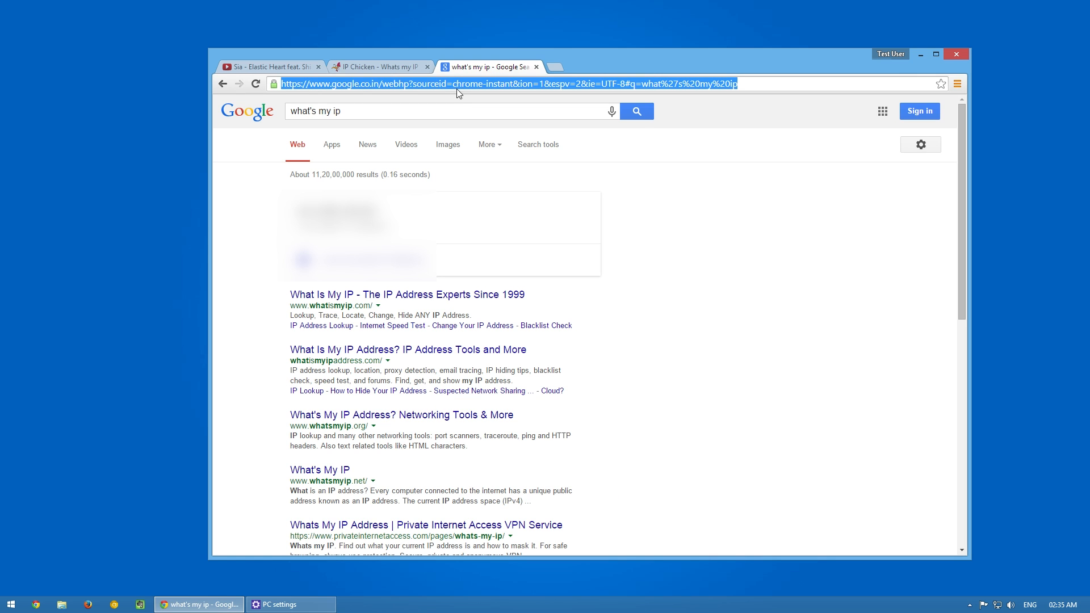
pyautogui.click(256, 84)
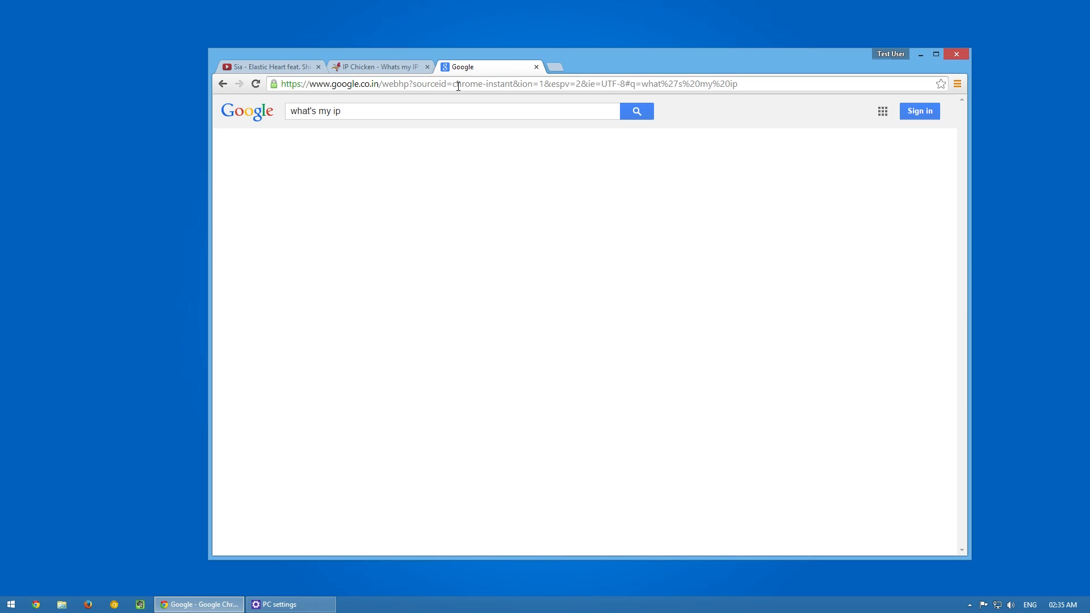
pyautogui.click(635, 111)
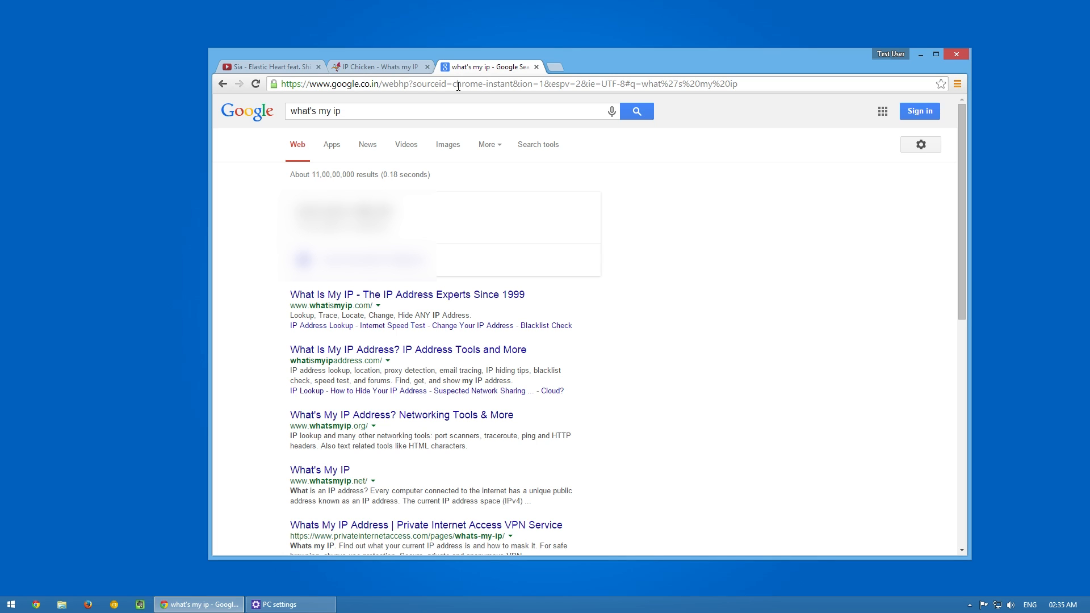
pyautogui.moveTo(404, 78)
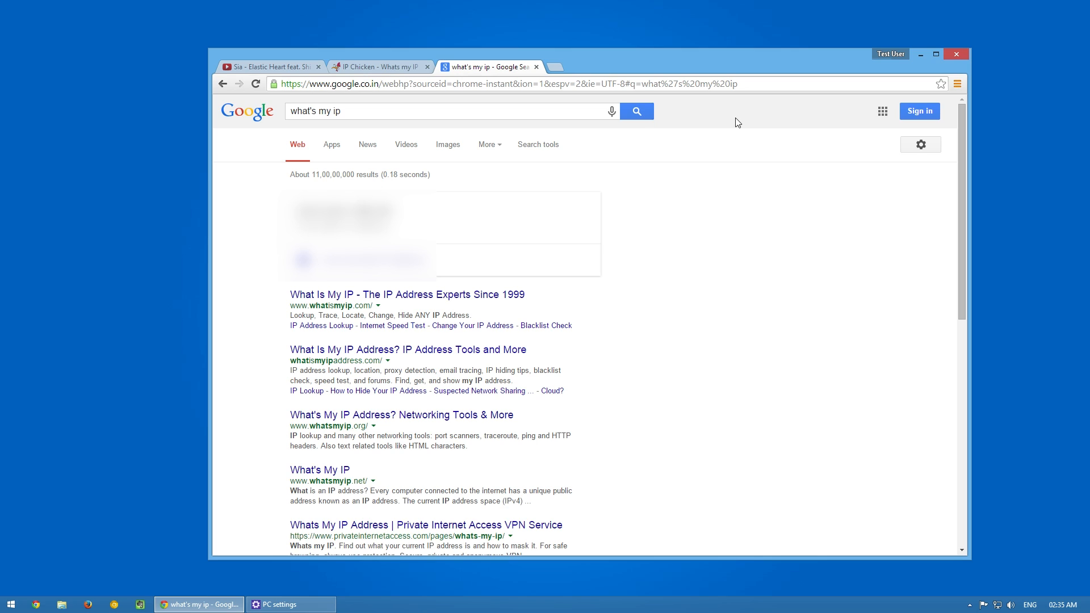
# Step: Play and then pause the Elastic Heart video through the proxy
pyautogui.click(270, 66)
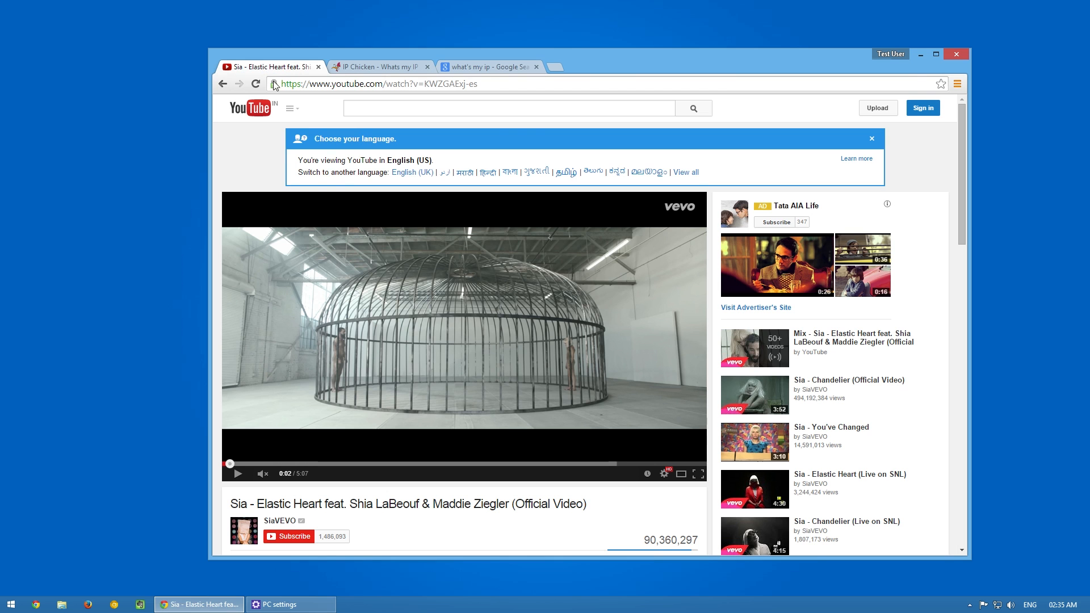
pyautogui.moveTo(360, 291)
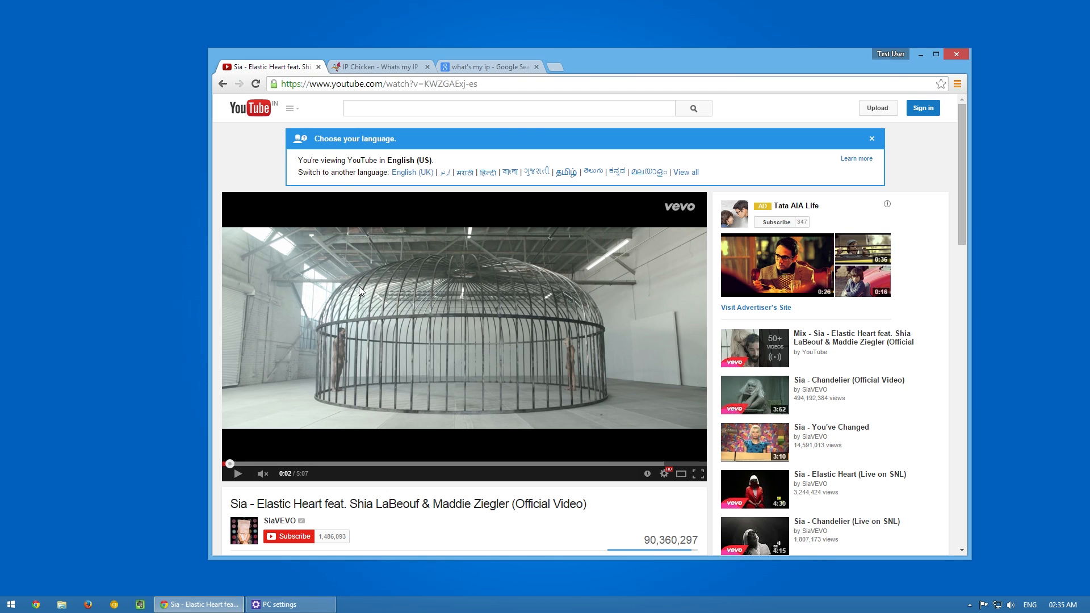
pyautogui.click(551, 67)
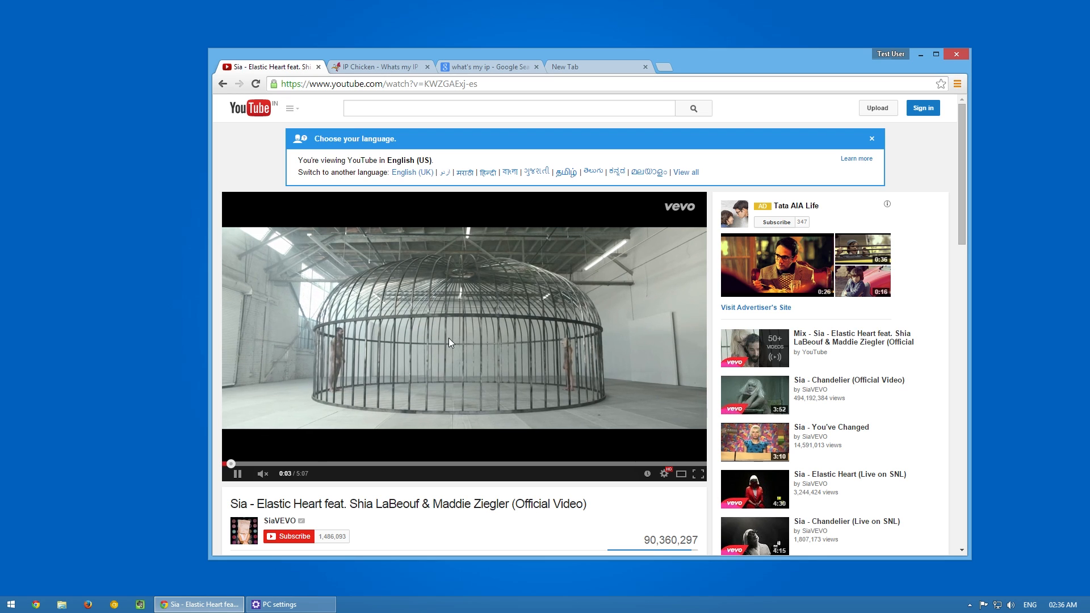
pyautogui.click(254, 464)
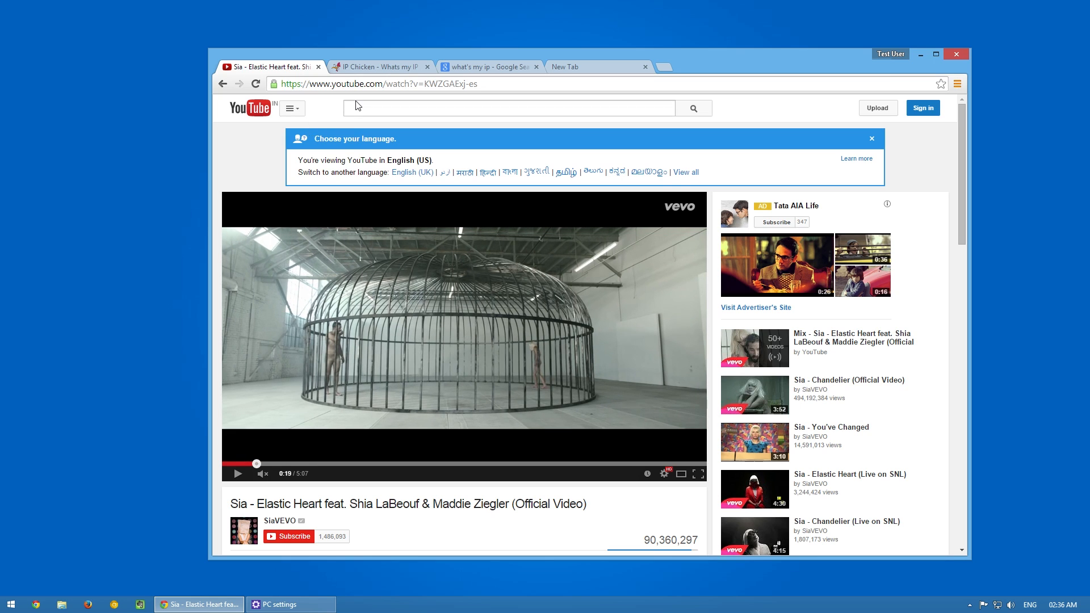
# Step: Return to PC settings from the taskbar and switch 'Use a proxy server' off
pyautogui.click(486, 65)
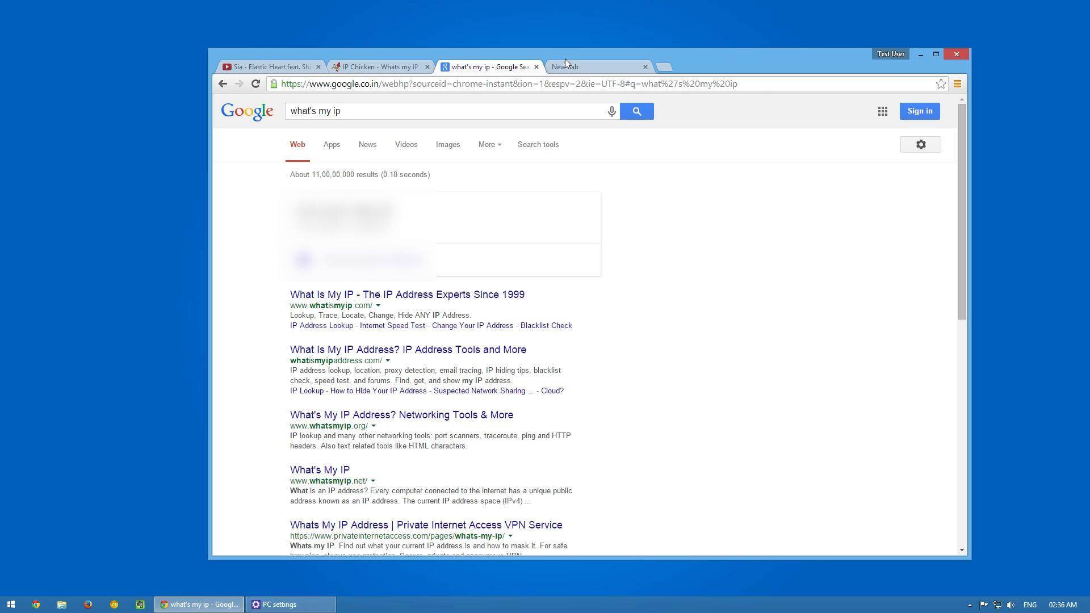
pyautogui.click(268, 66)
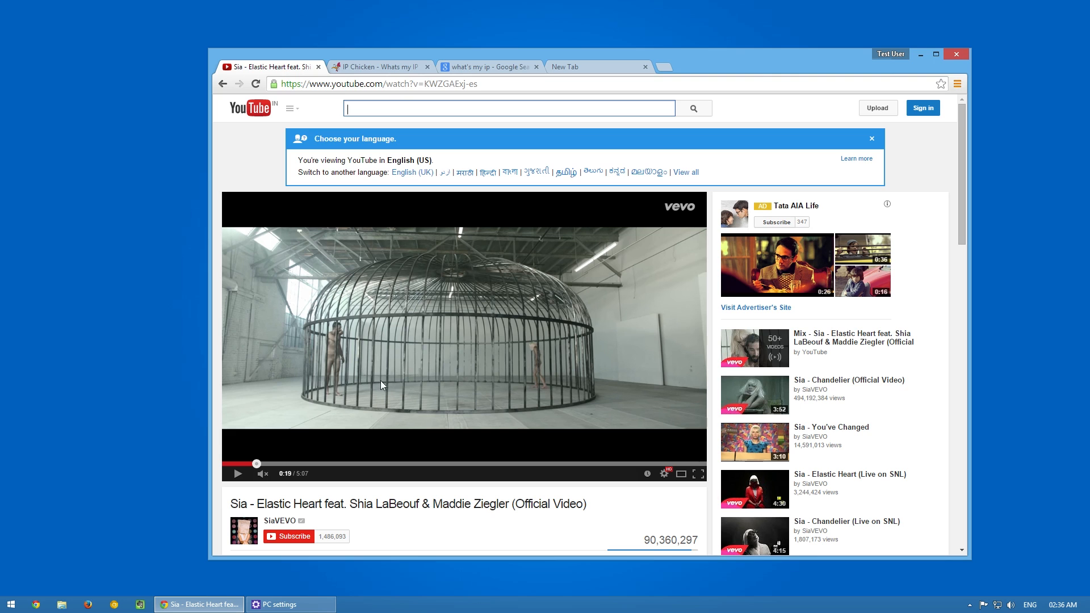
pyautogui.click(263, 603)
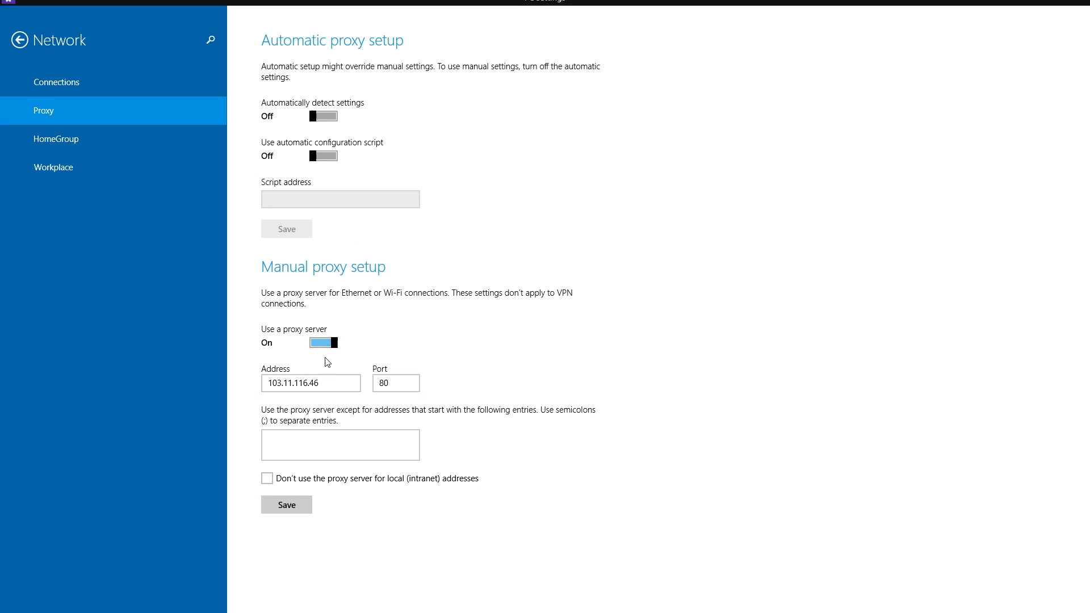
pyautogui.click(322, 342)
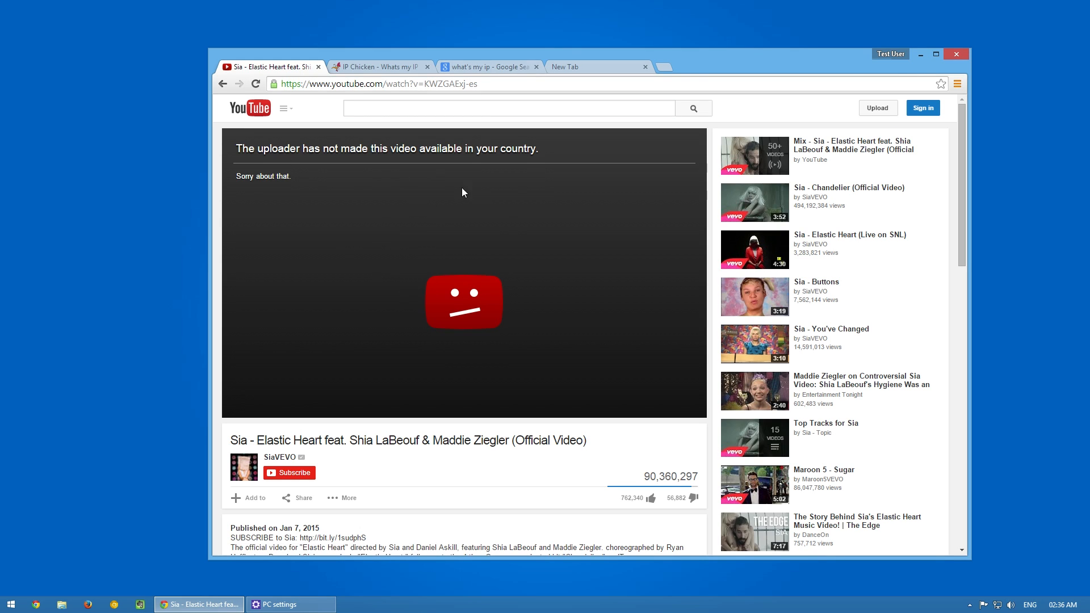
pyautogui.moveTo(484, 197)
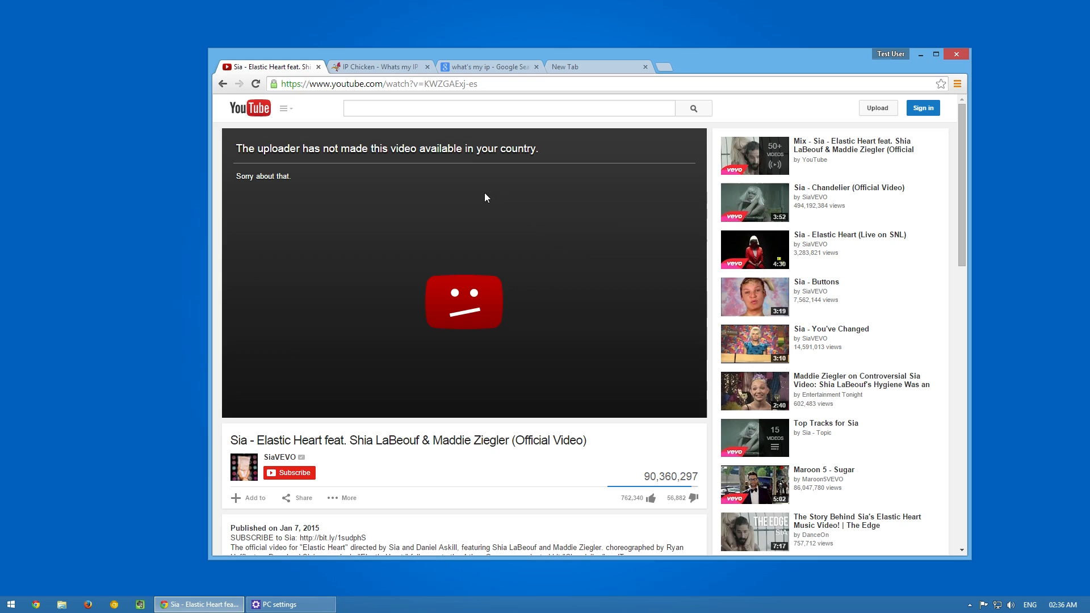
pyautogui.moveTo(392, 300)
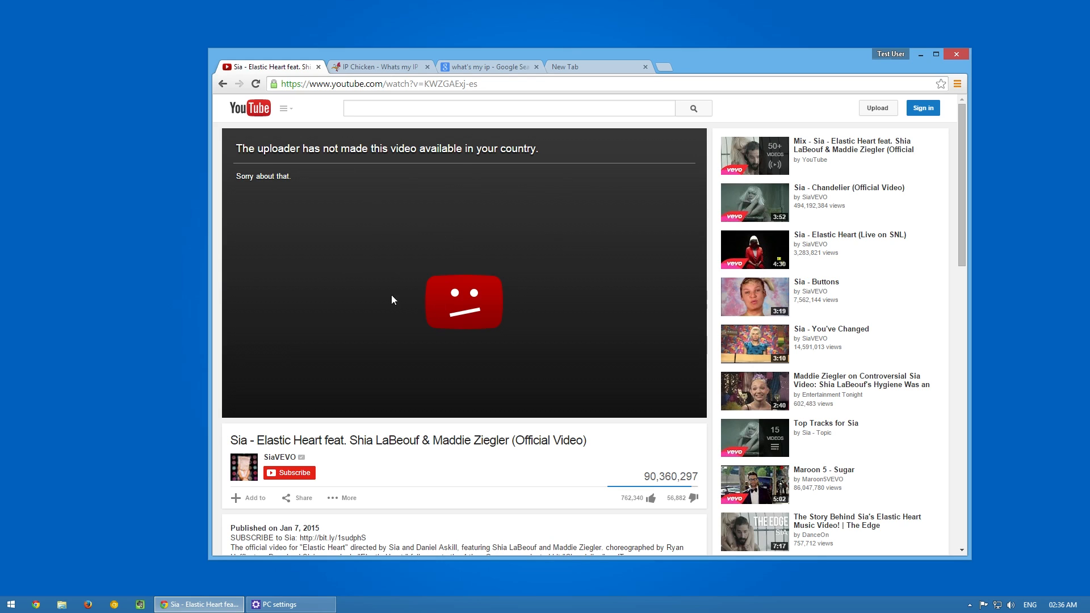
pyautogui.moveTo(306, 297)
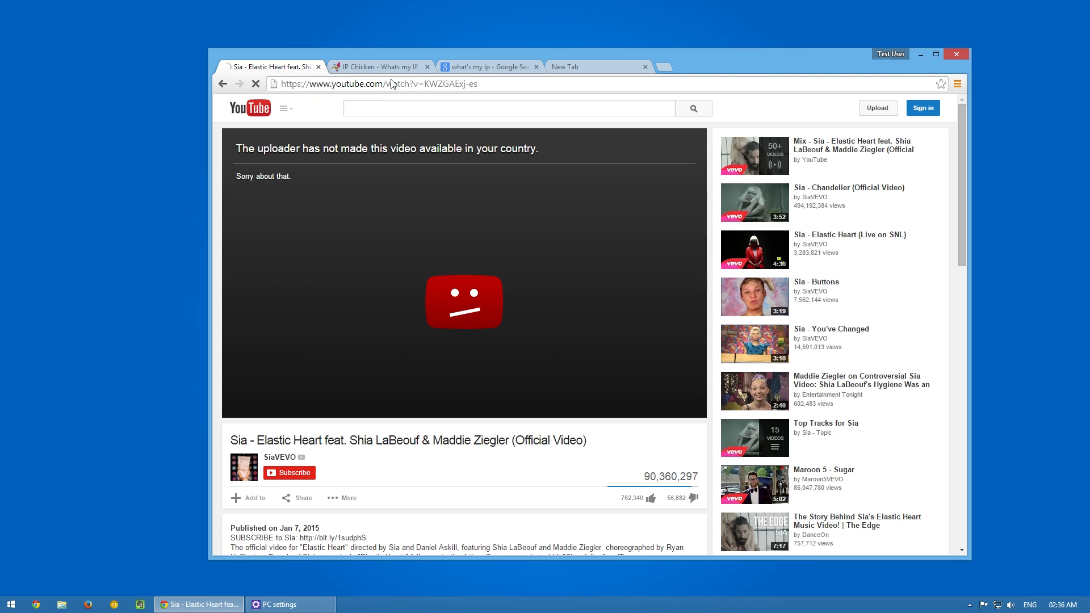
pyautogui.click(378, 84)
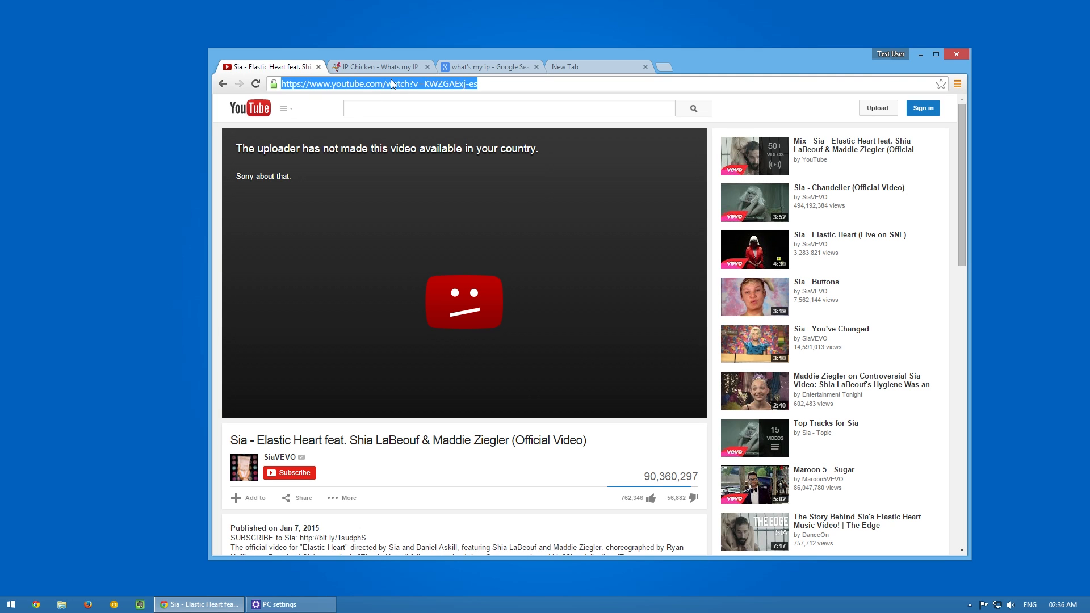
pyautogui.click(290, 604)
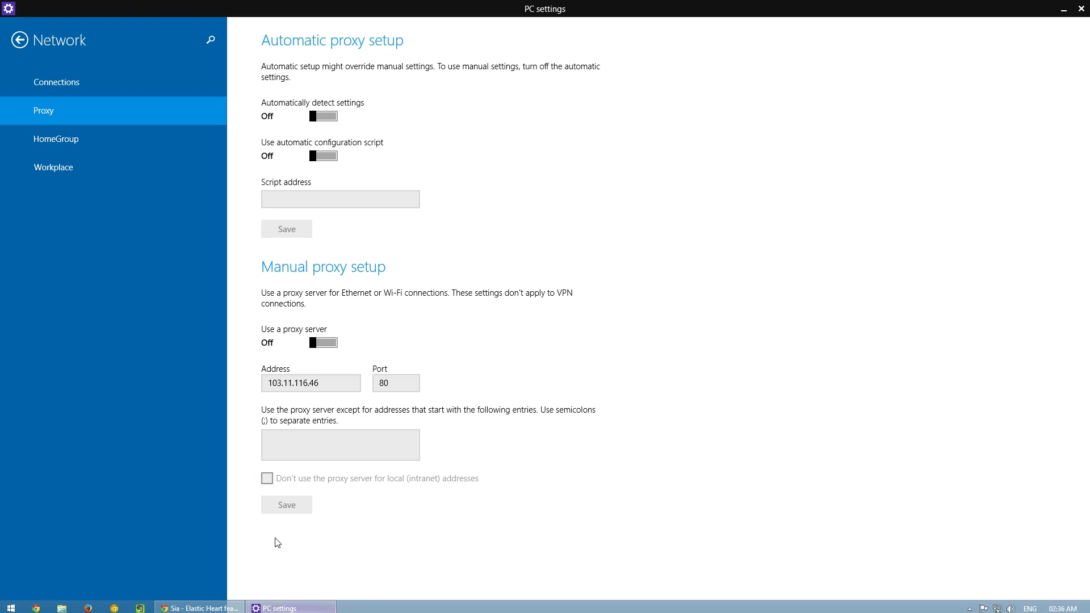
pyautogui.click(322, 342)
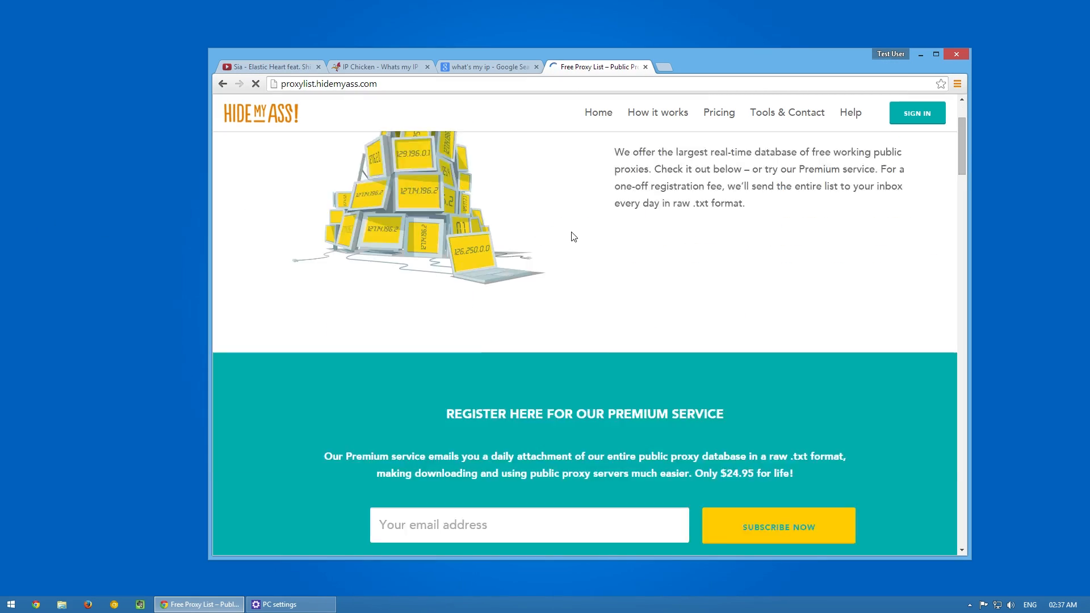
# Step: Update HideMyAss results with all countries, protocols, anonymity, speeds and connection times, then browse the table
pyautogui.scroll(3)
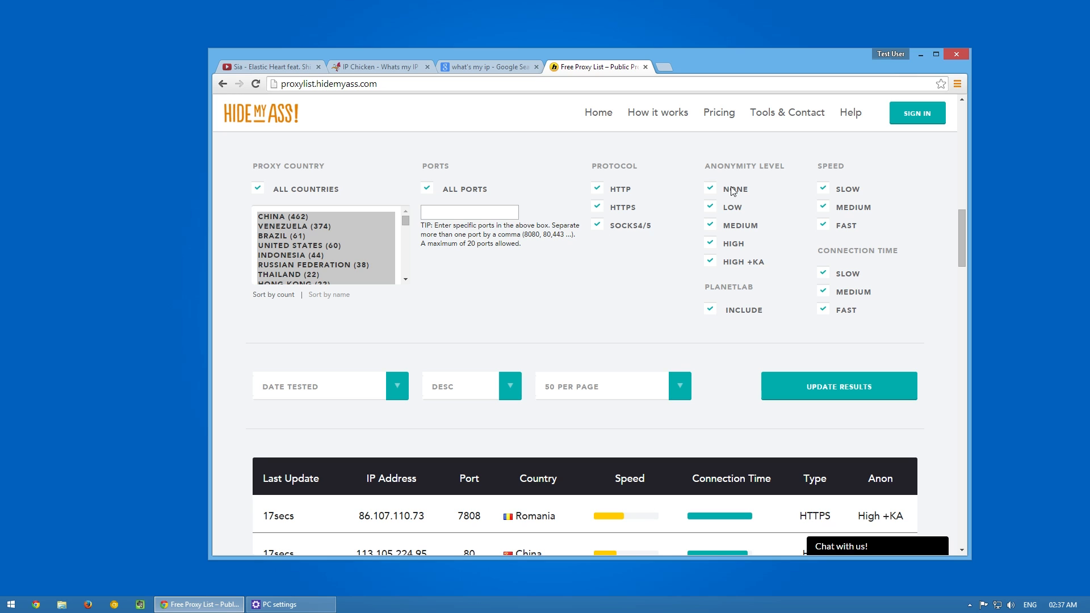
pyautogui.click(935, 54)
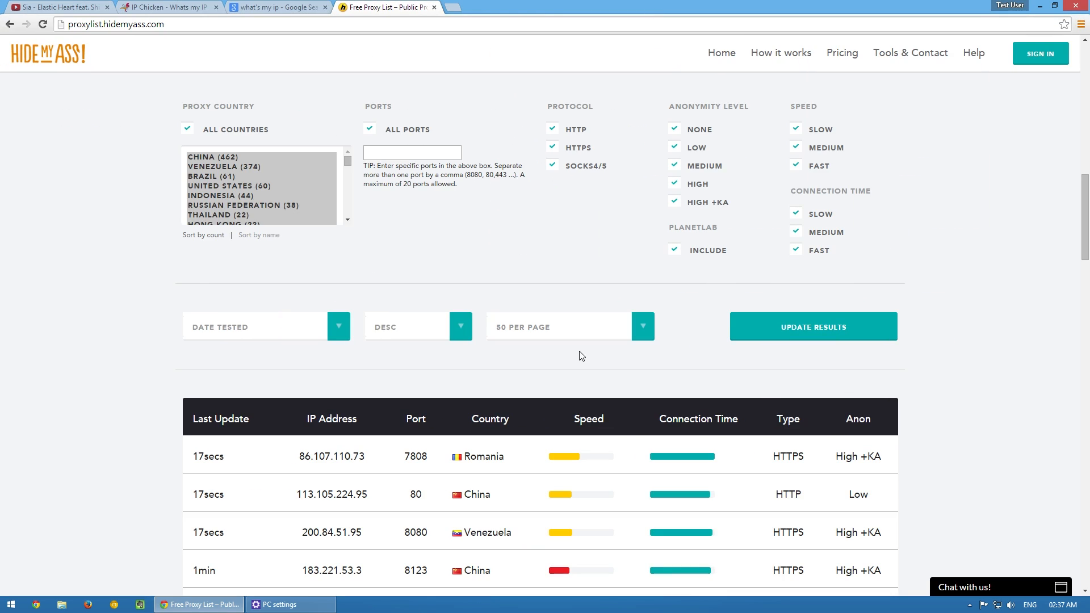
pyautogui.click(811, 327)
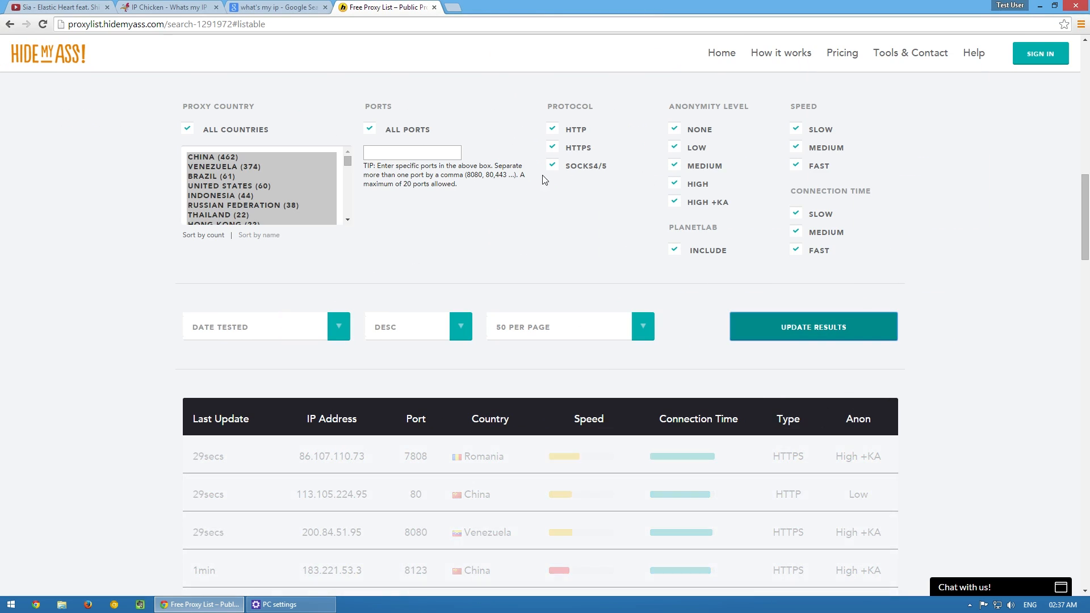
pyautogui.scroll(-3)
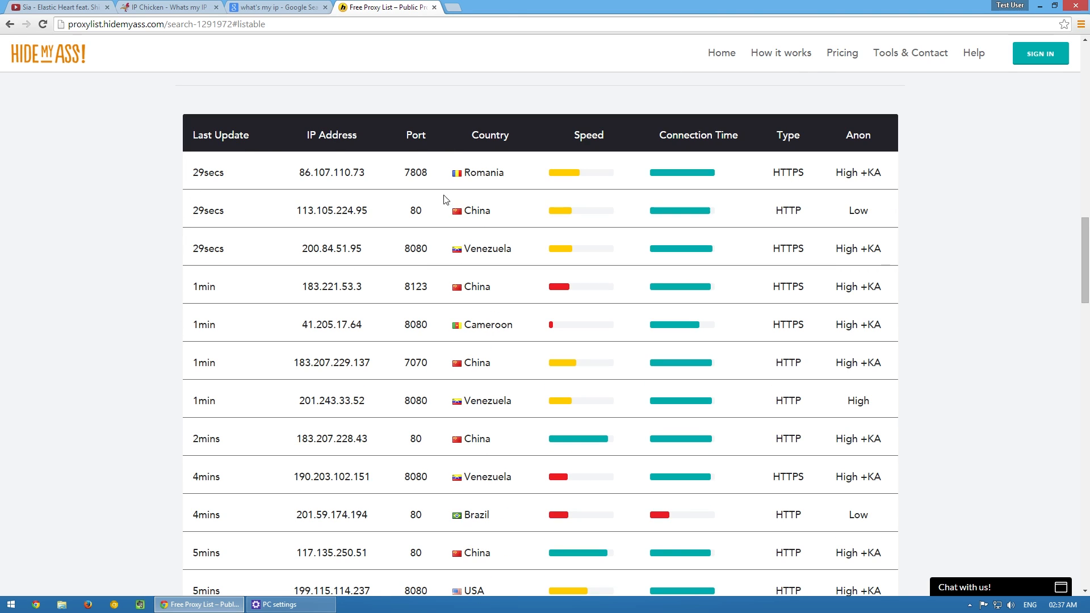
pyautogui.moveTo(610, 392)
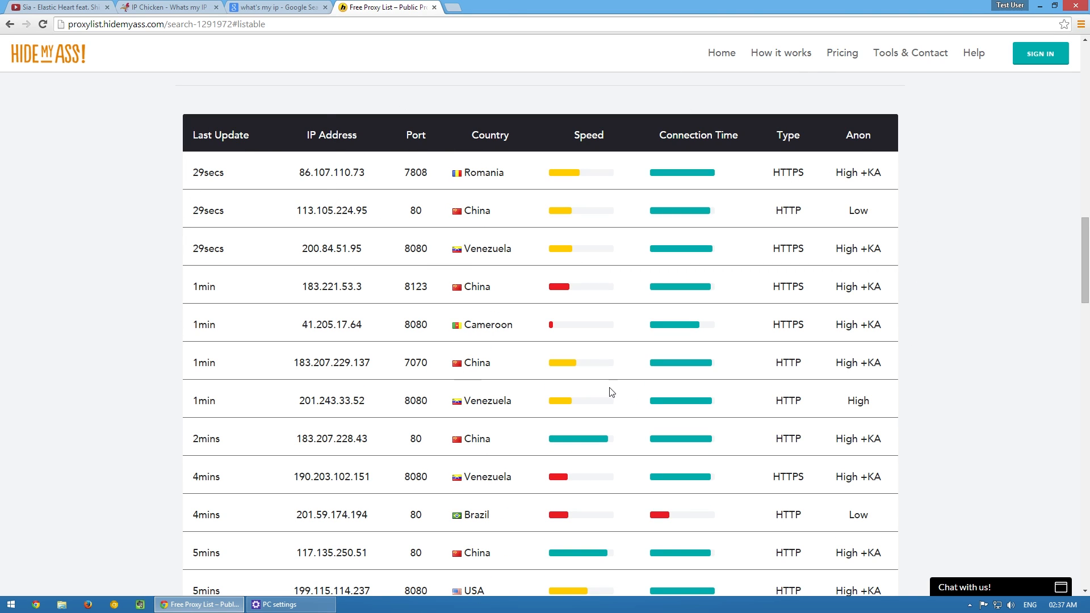
pyautogui.moveTo(565, 179)
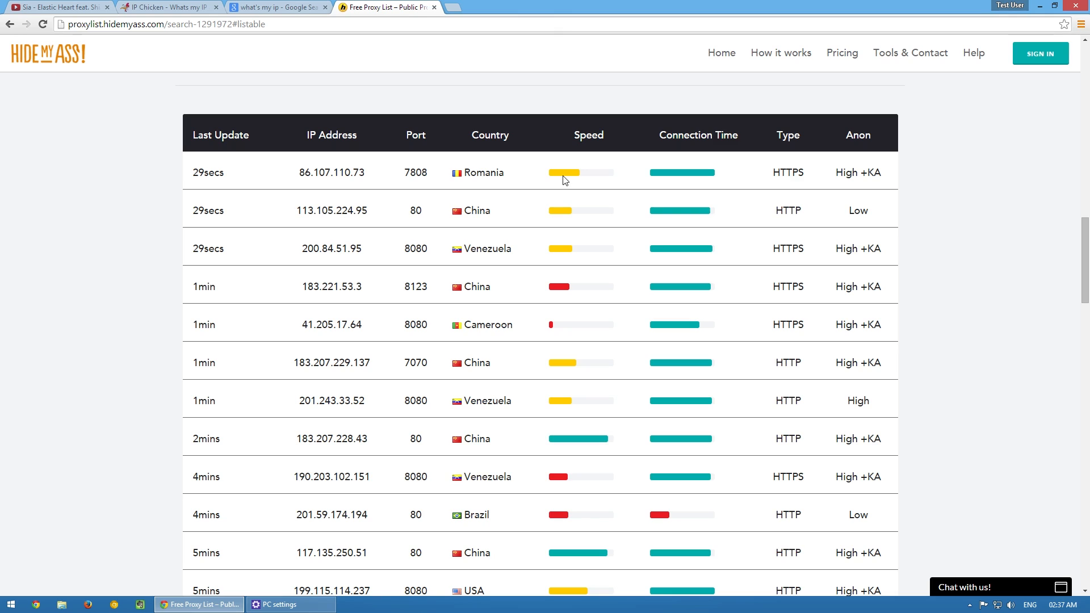
pyautogui.moveTo(603, 188)
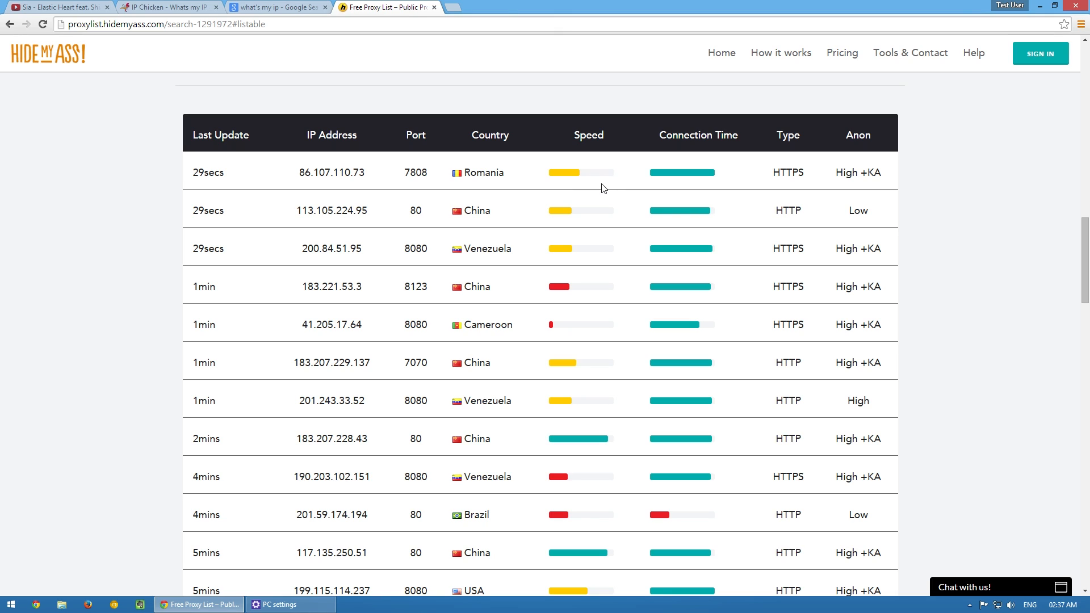
pyautogui.moveTo(555, 177)
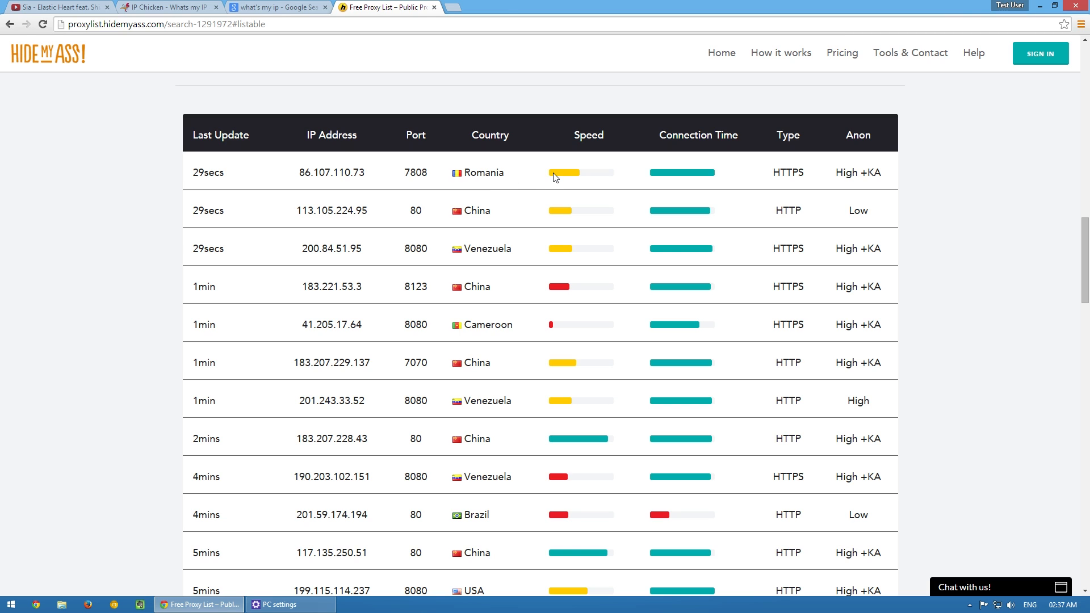
pyautogui.moveTo(690, 179)
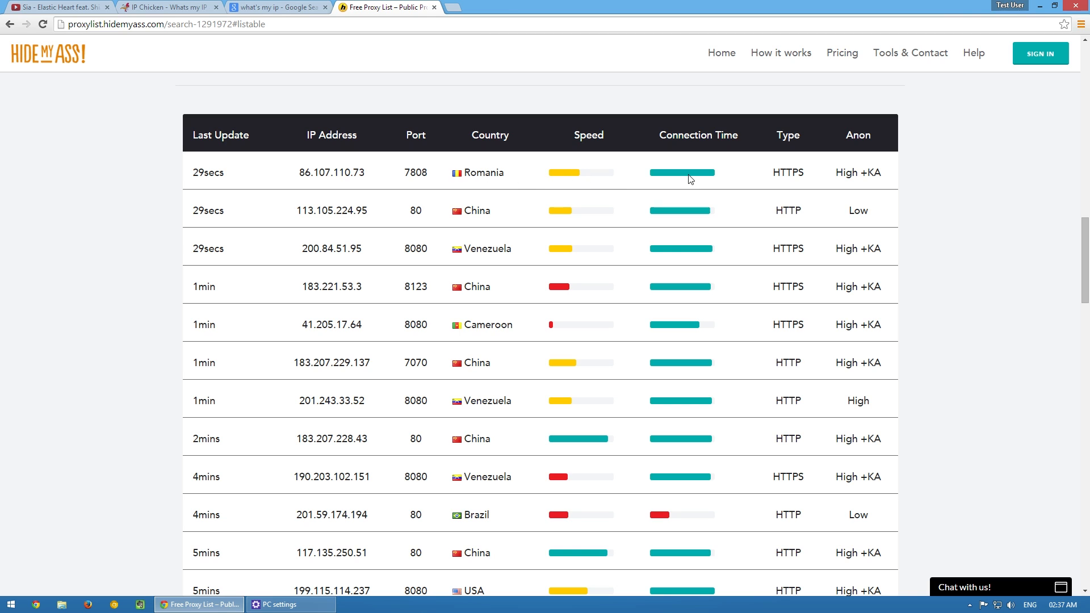
pyautogui.scroll(-3)
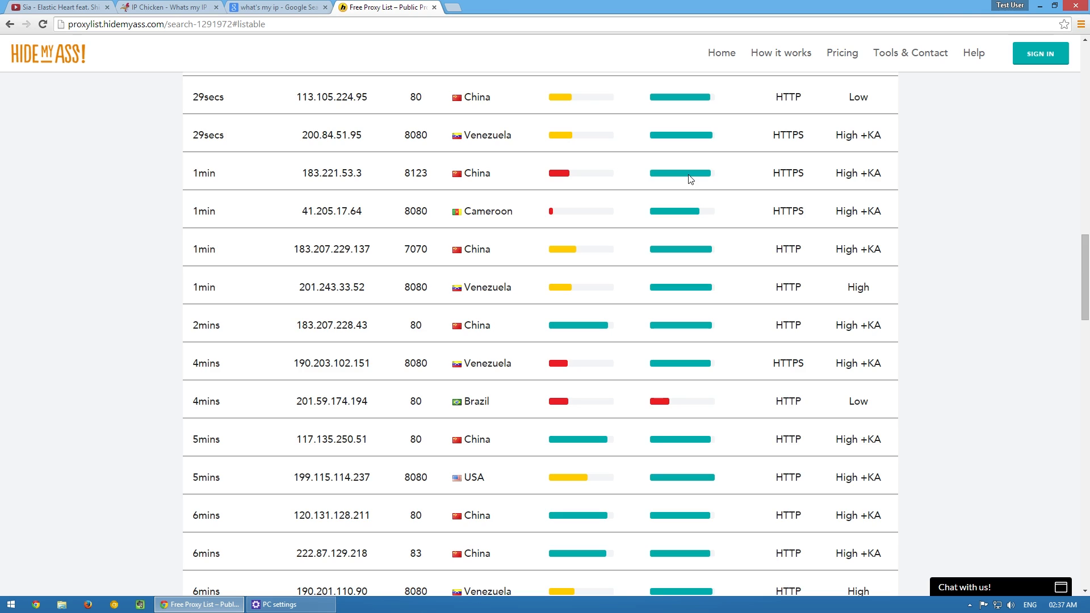
pyautogui.scroll(3)
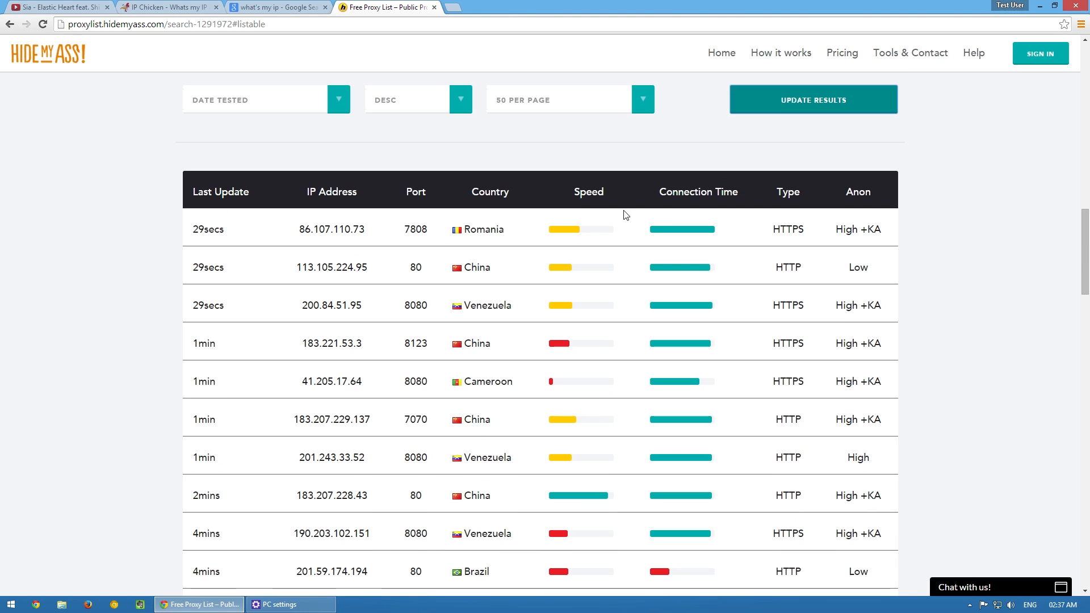
pyautogui.scroll(-3)
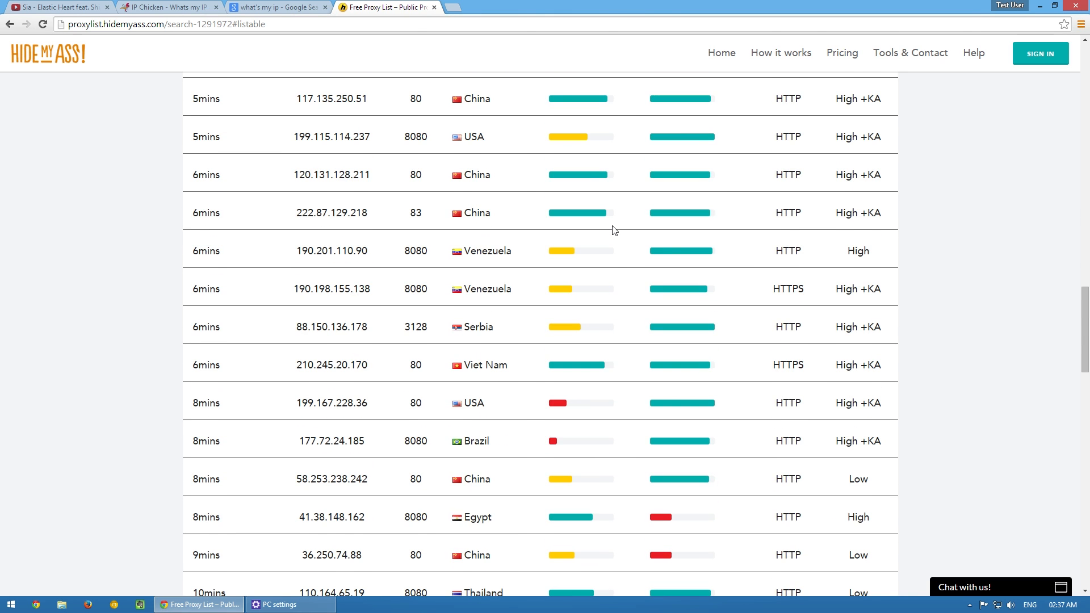
pyautogui.scroll(-3)
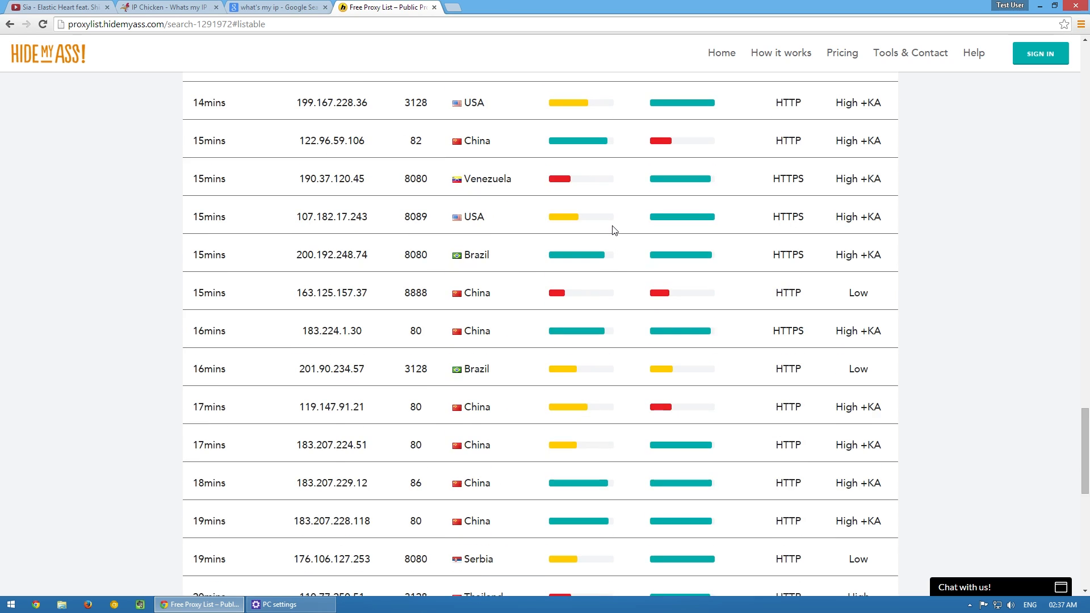
pyautogui.scroll(3)
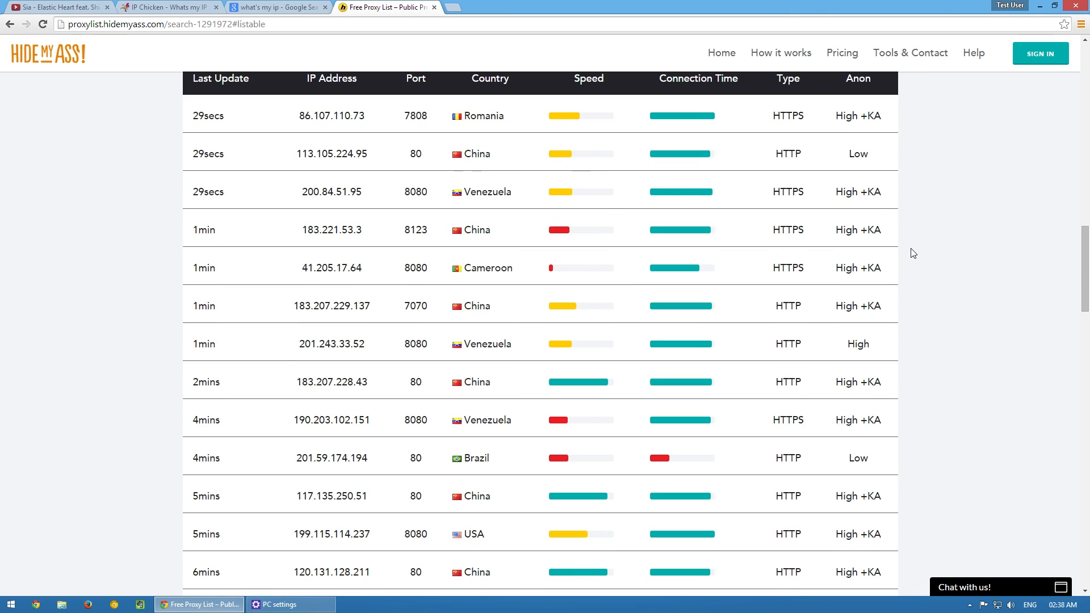
# Step: Exclude Slow and Medium proxies from the filters and update the HideMyAss results
pyautogui.scroll(3)
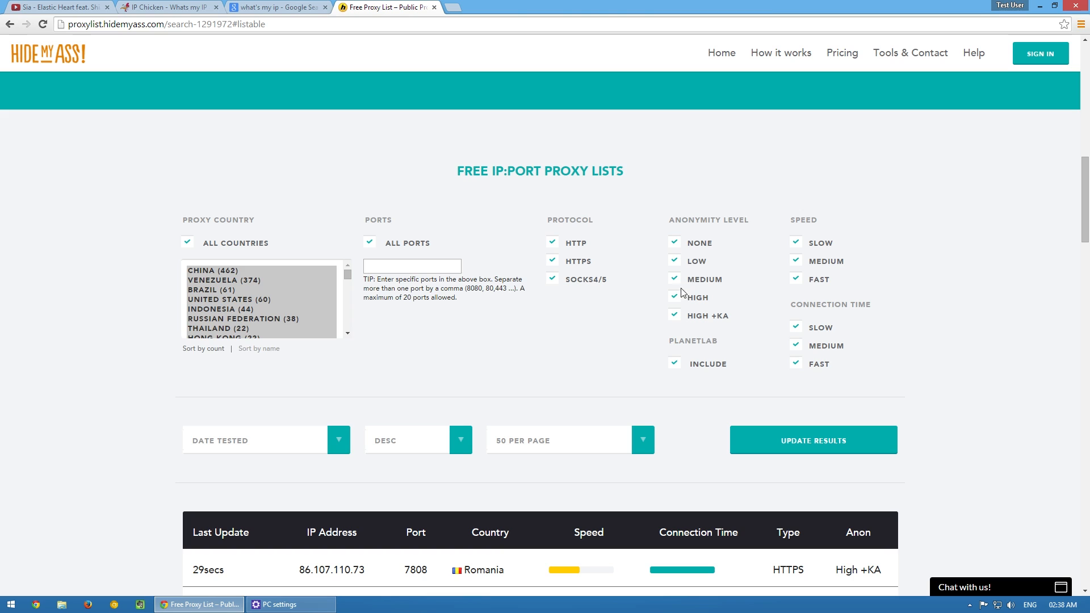
pyautogui.click(795, 242)
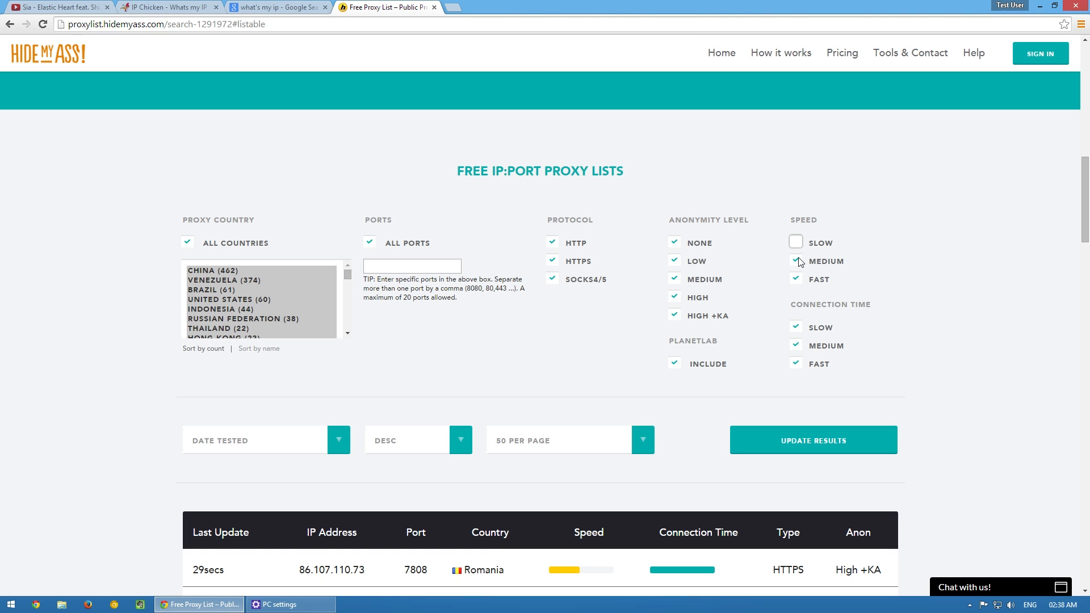
pyautogui.click(795, 260)
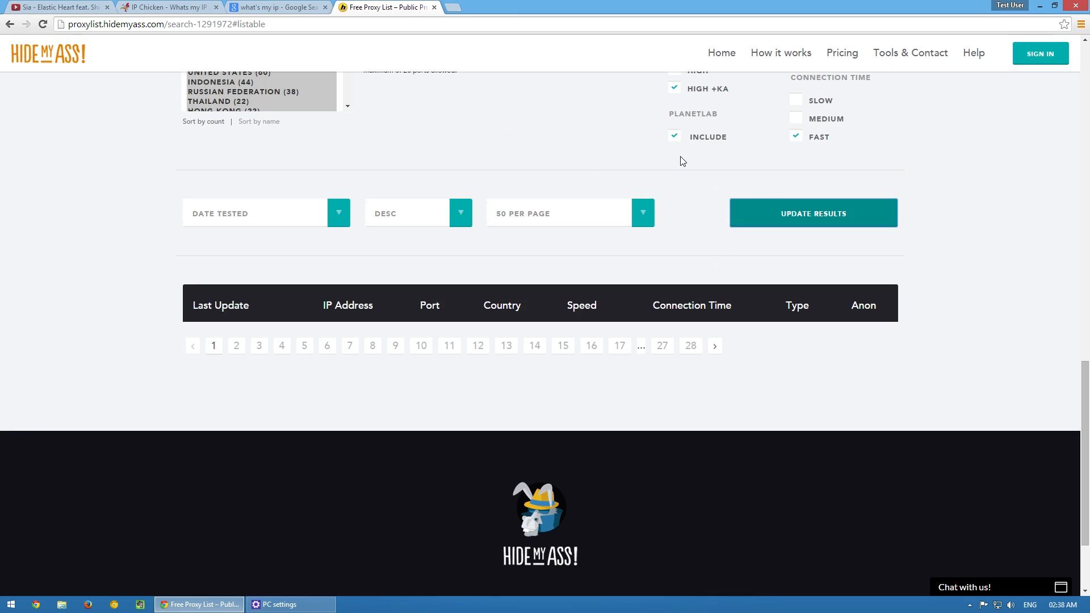
pyautogui.click(812, 213)
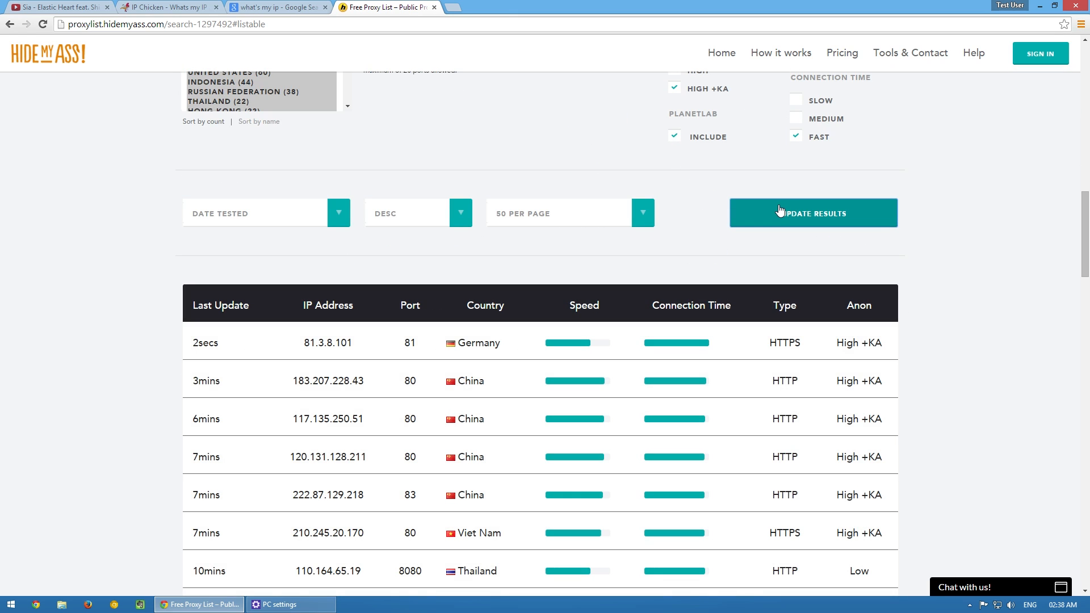
# Step: Browse the fast-proxy list, then return to the YouTube Elastic Heart tab
pyautogui.scroll(-3)
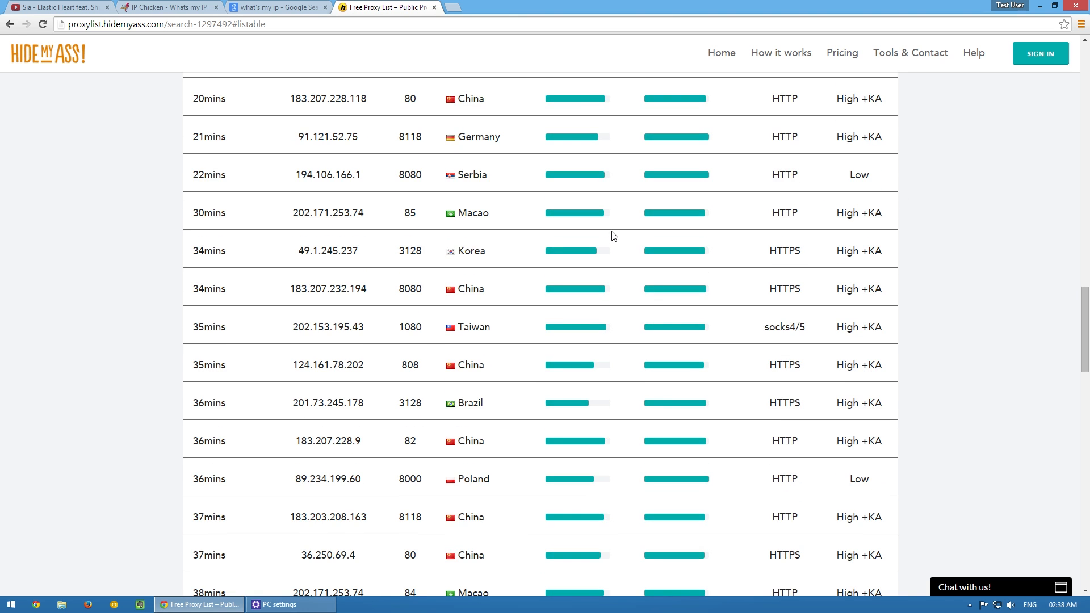
pyautogui.scroll(3)
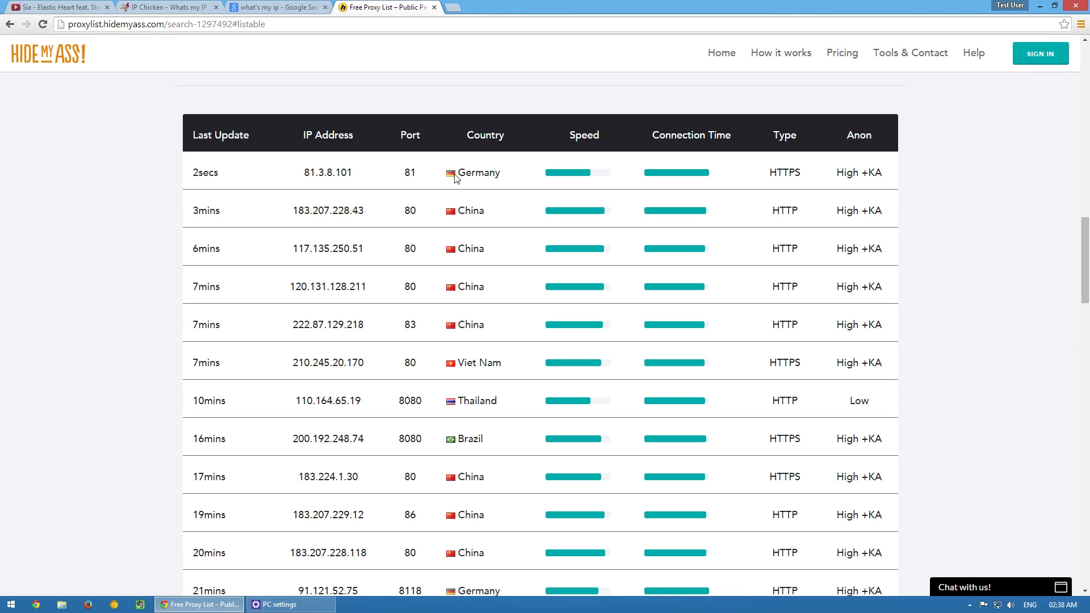
pyautogui.scroll(-3)
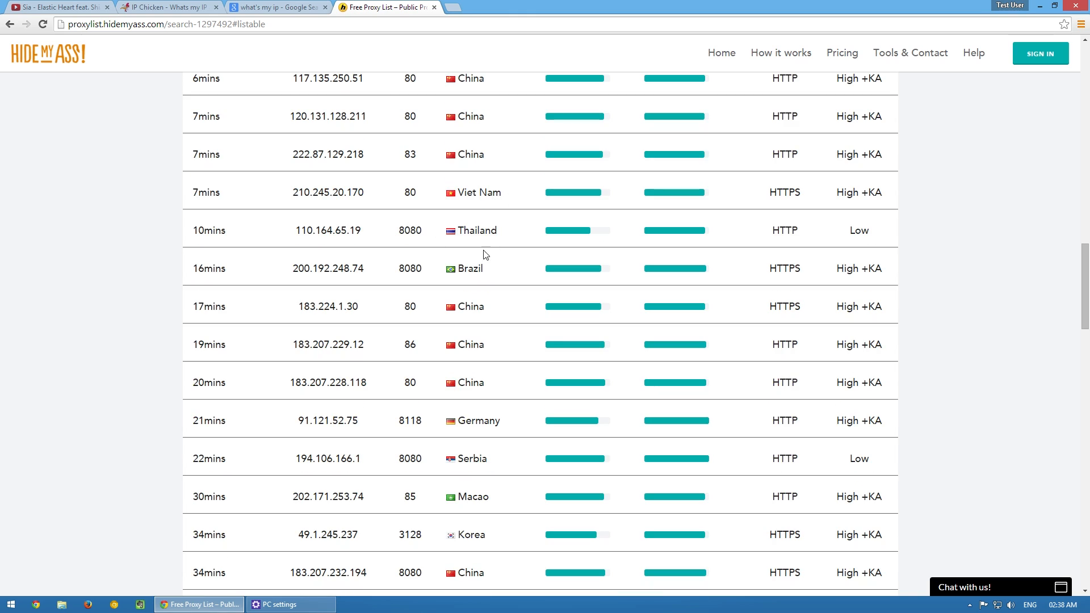
pyautogui.scroll(-3)
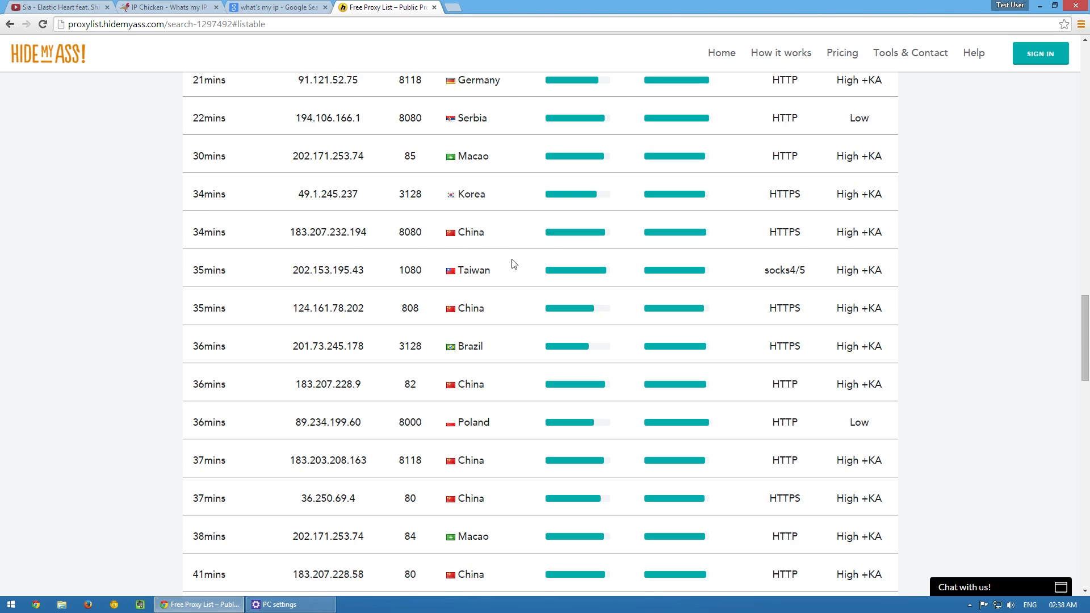
pyautogui.scroll(3)
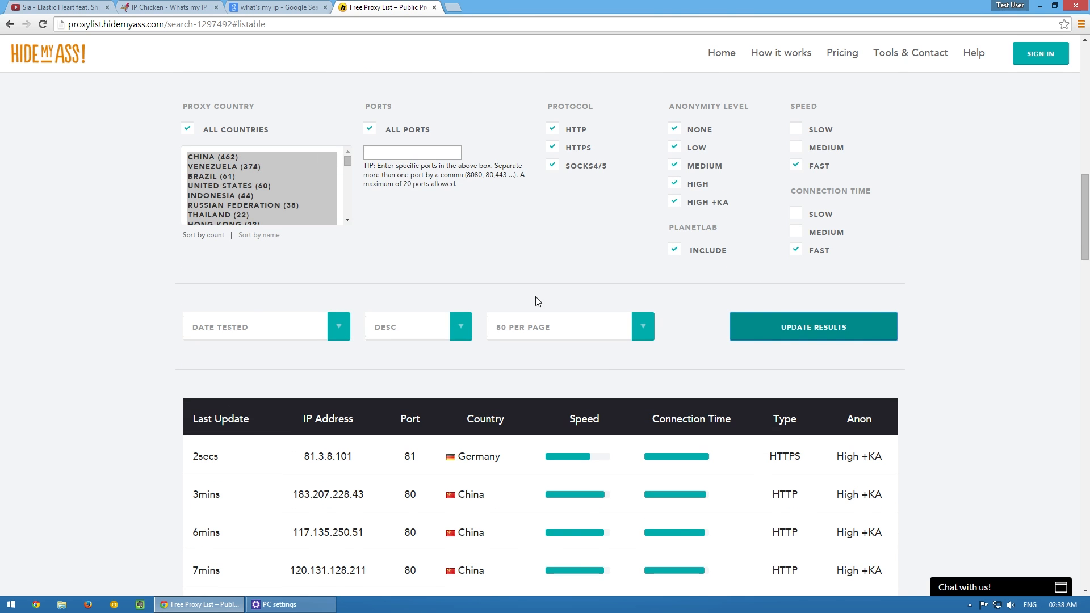
pyautogui.click(56, 7)
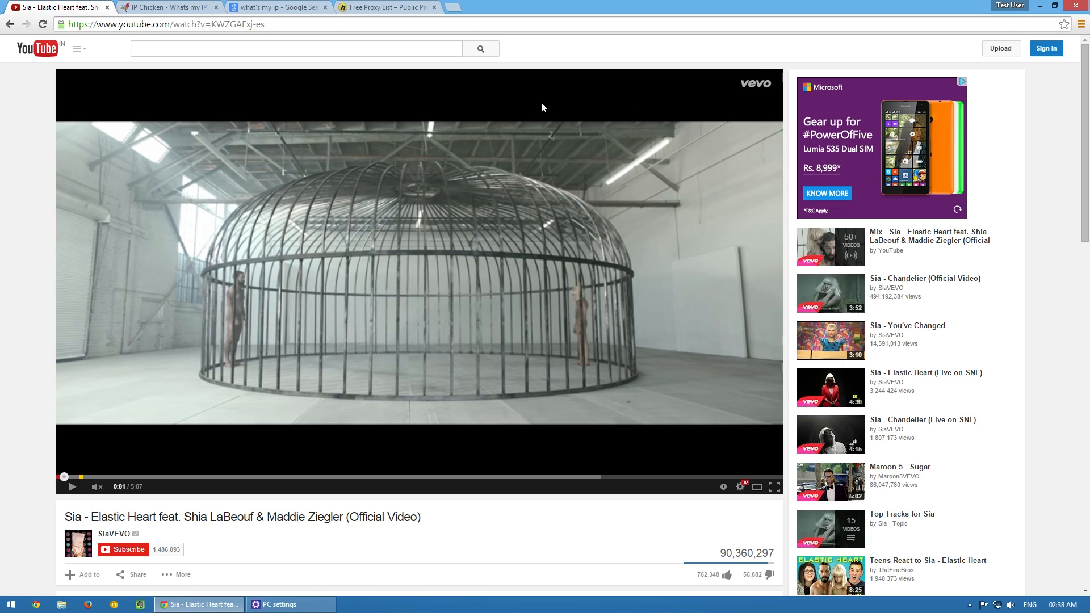
pyautogui.moveTo(619, 90)
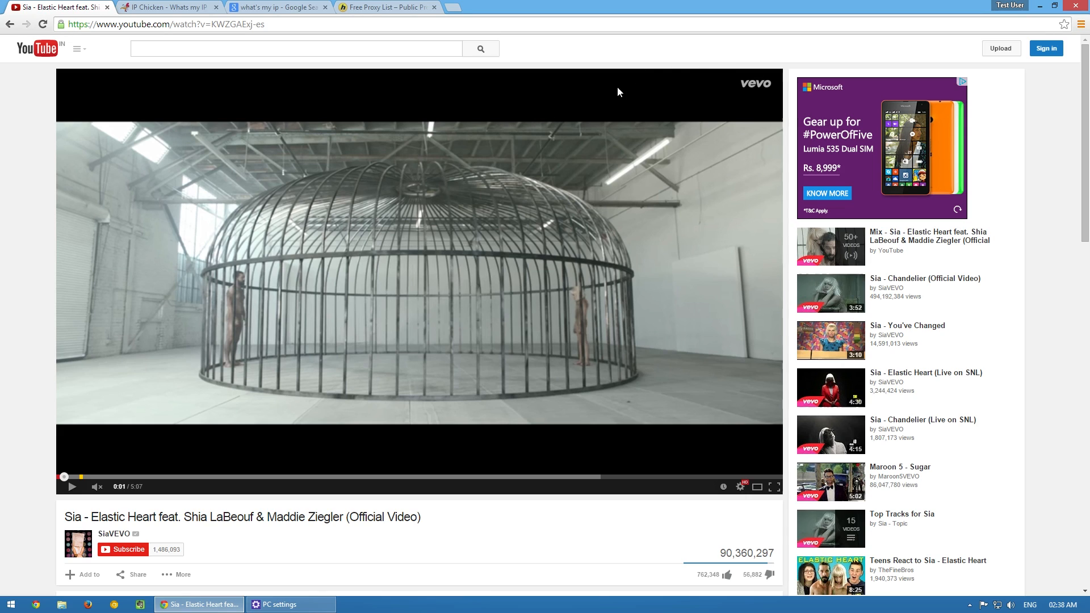
pyautogui.moveTo(542, 157)
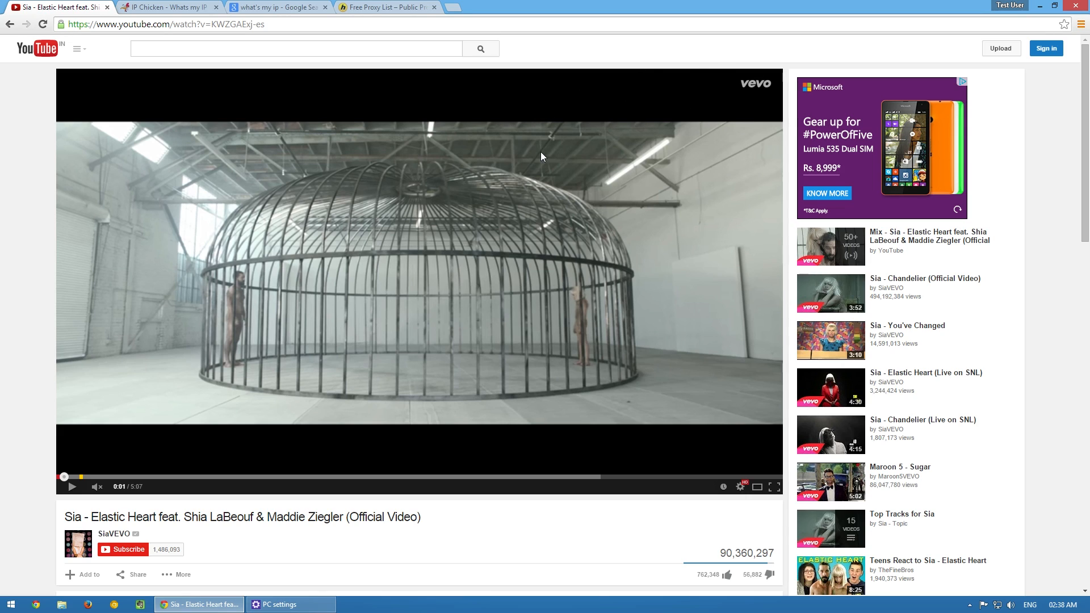
# Step: Switch from the Sia 'Elastic Heart' video to the HideMyAss Free Proxy List tab
pyautogui.click(385, 7)
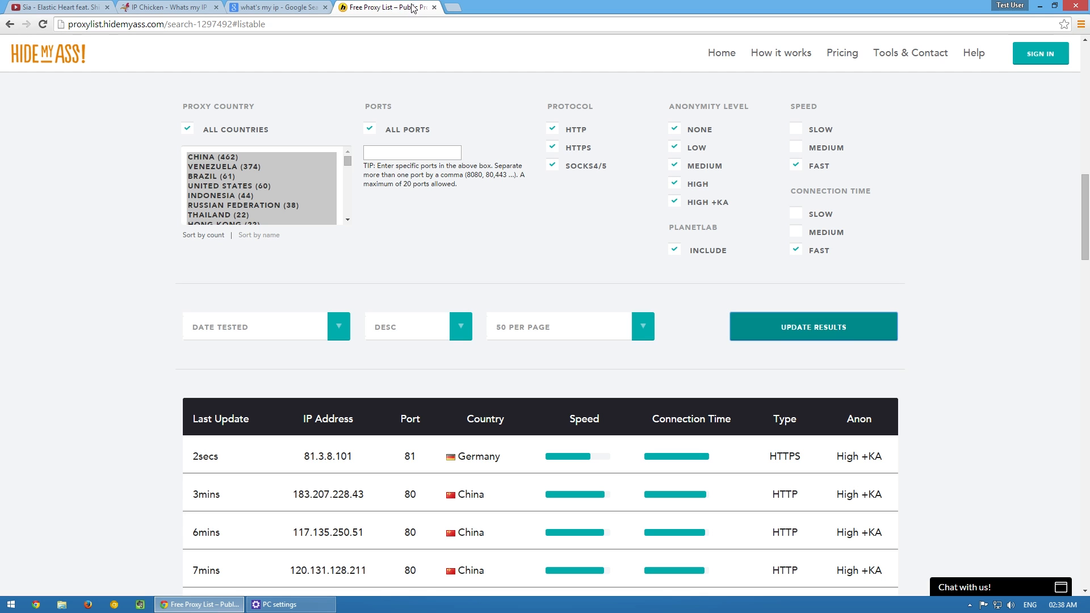